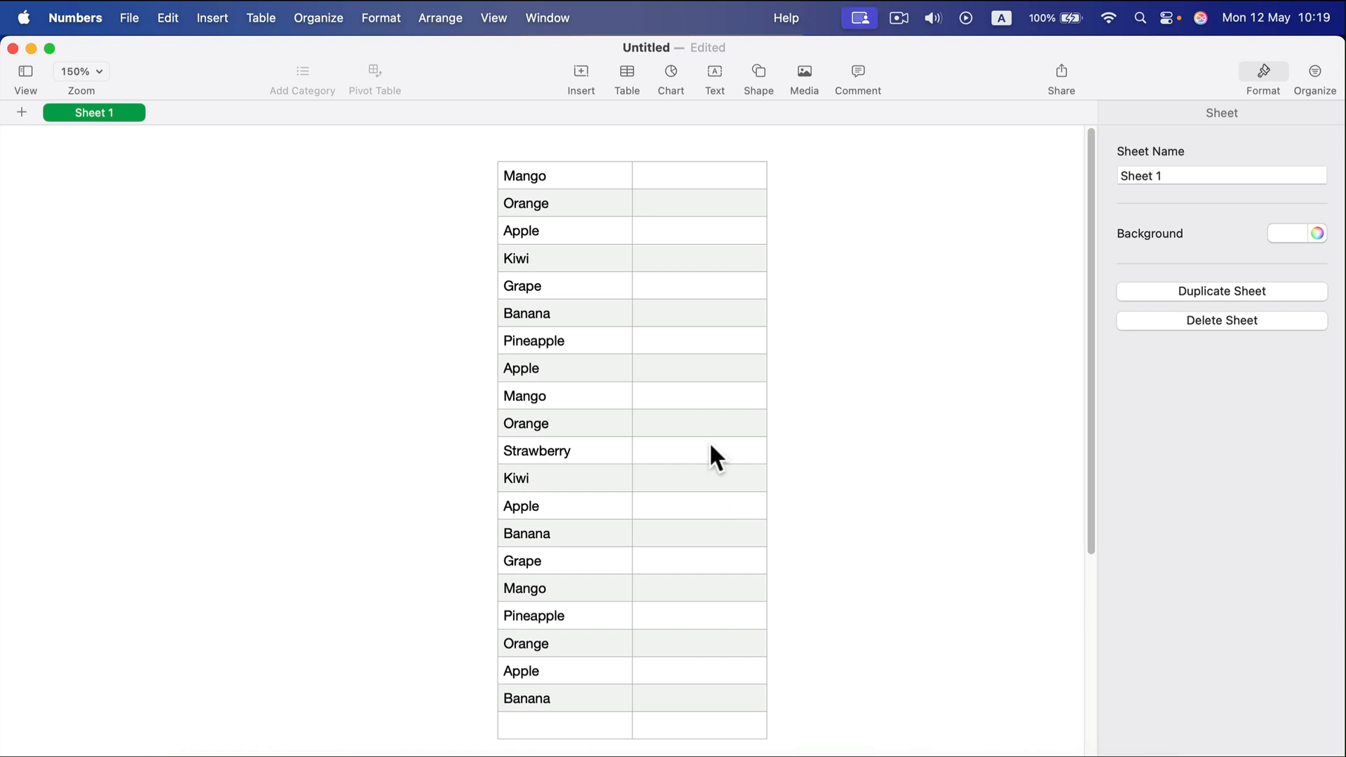
mouse_move(571, 685)
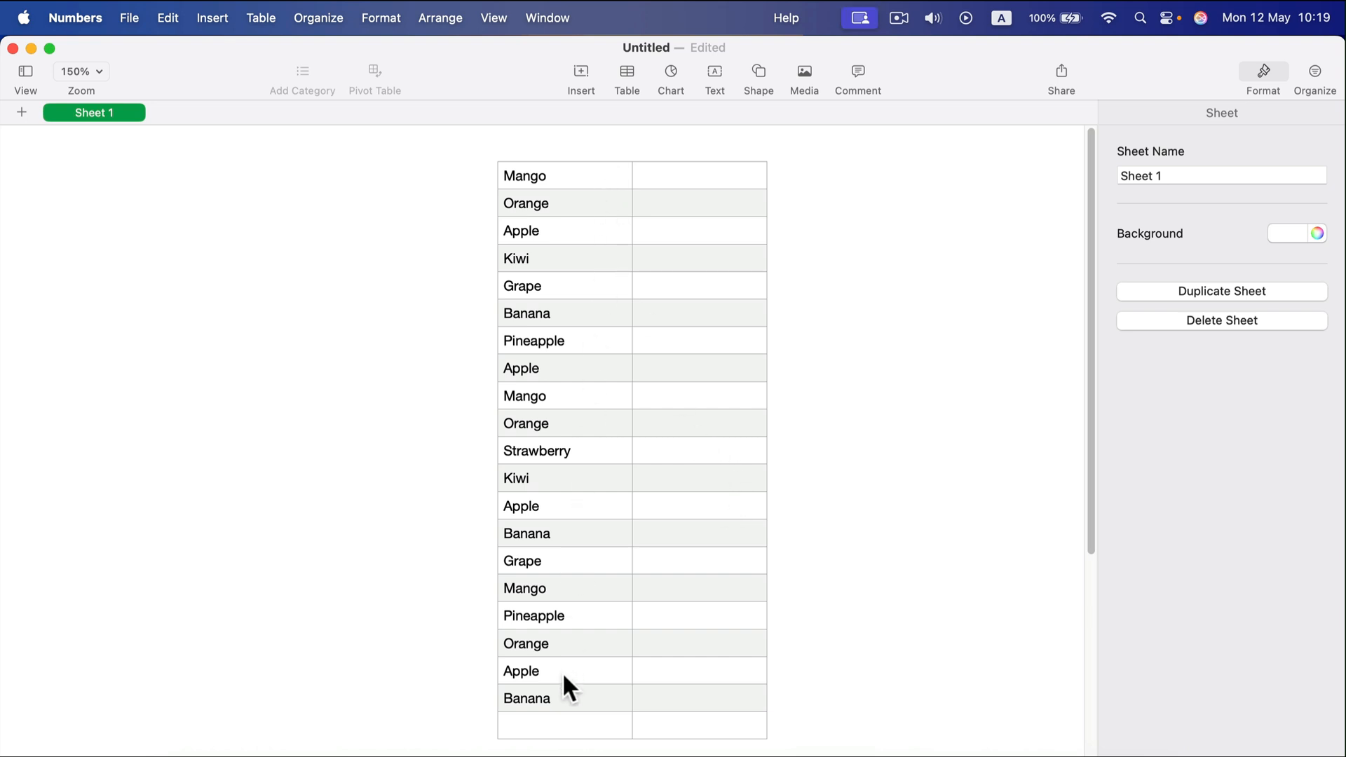
mouse_move(611, 169)
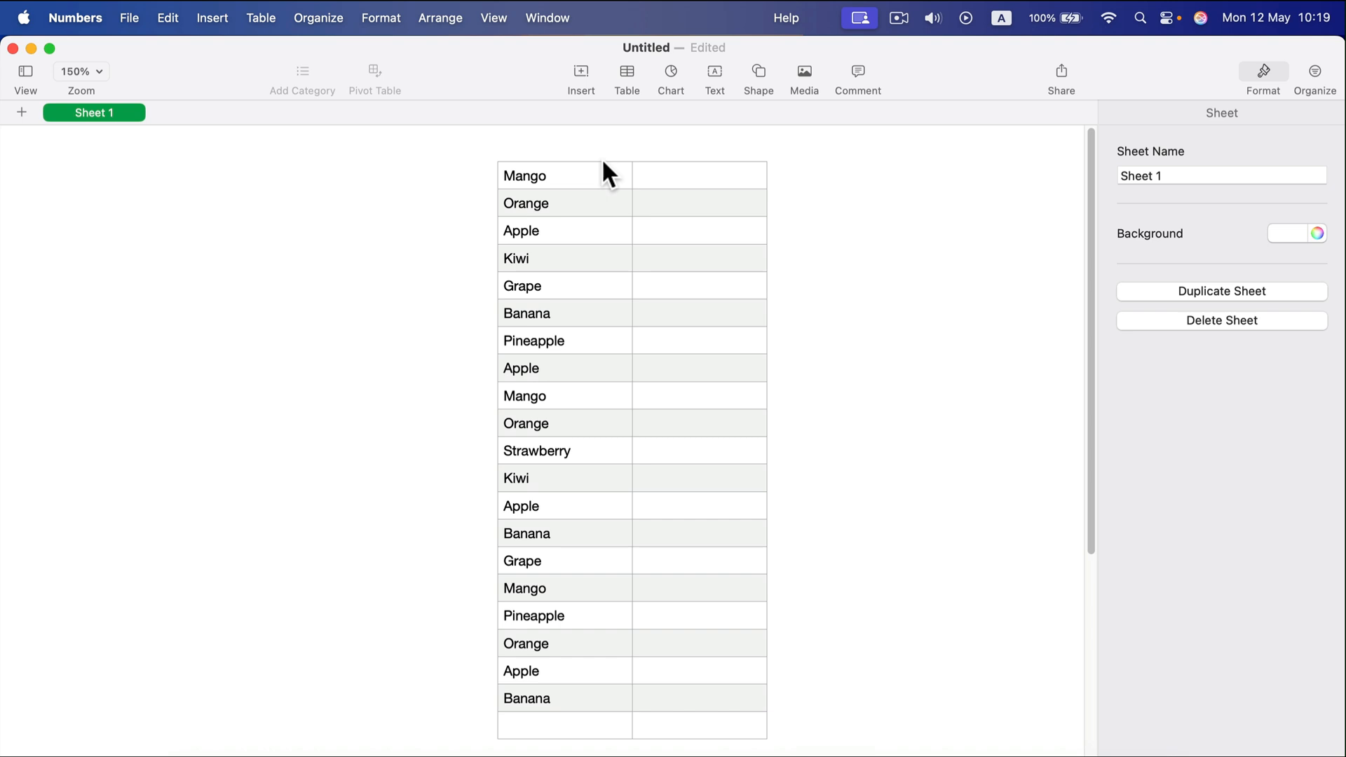
mouse_move(606, 222)
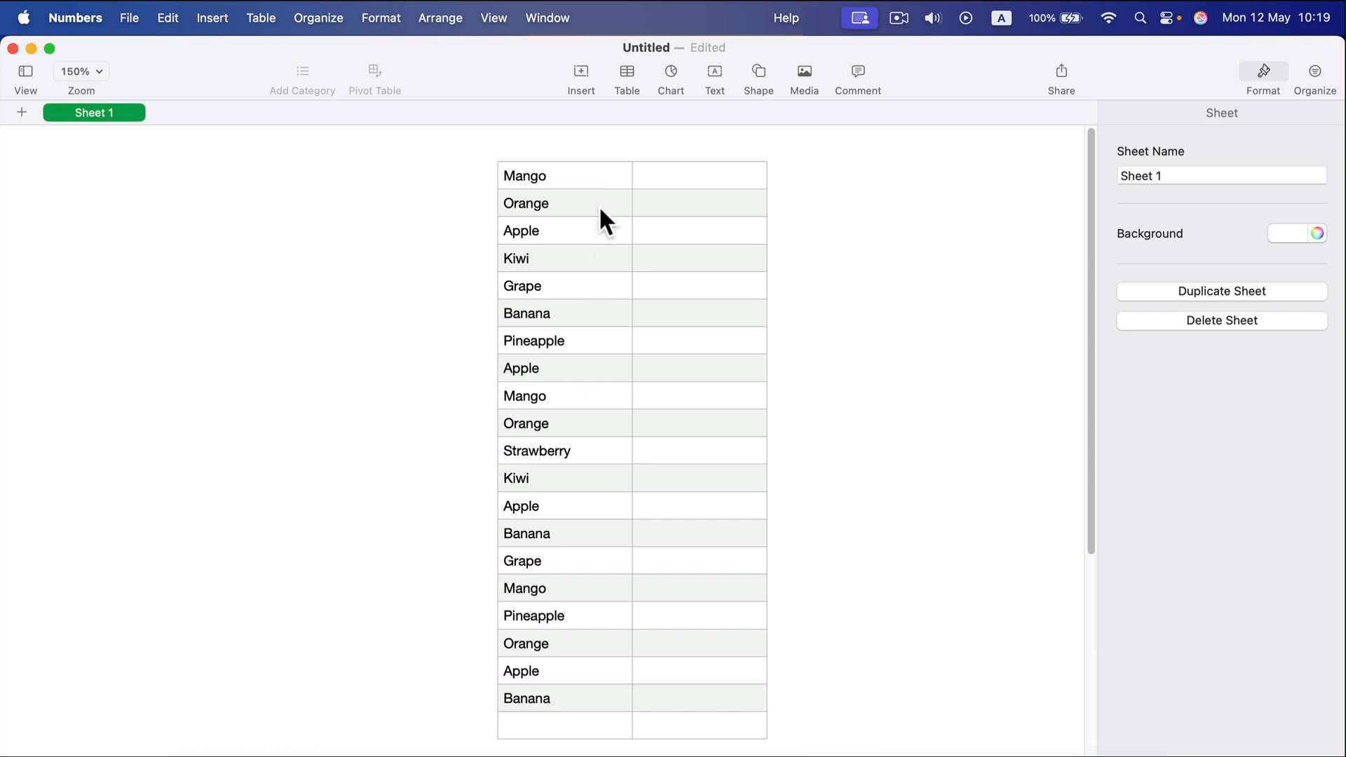
mouse_move(615, 185)
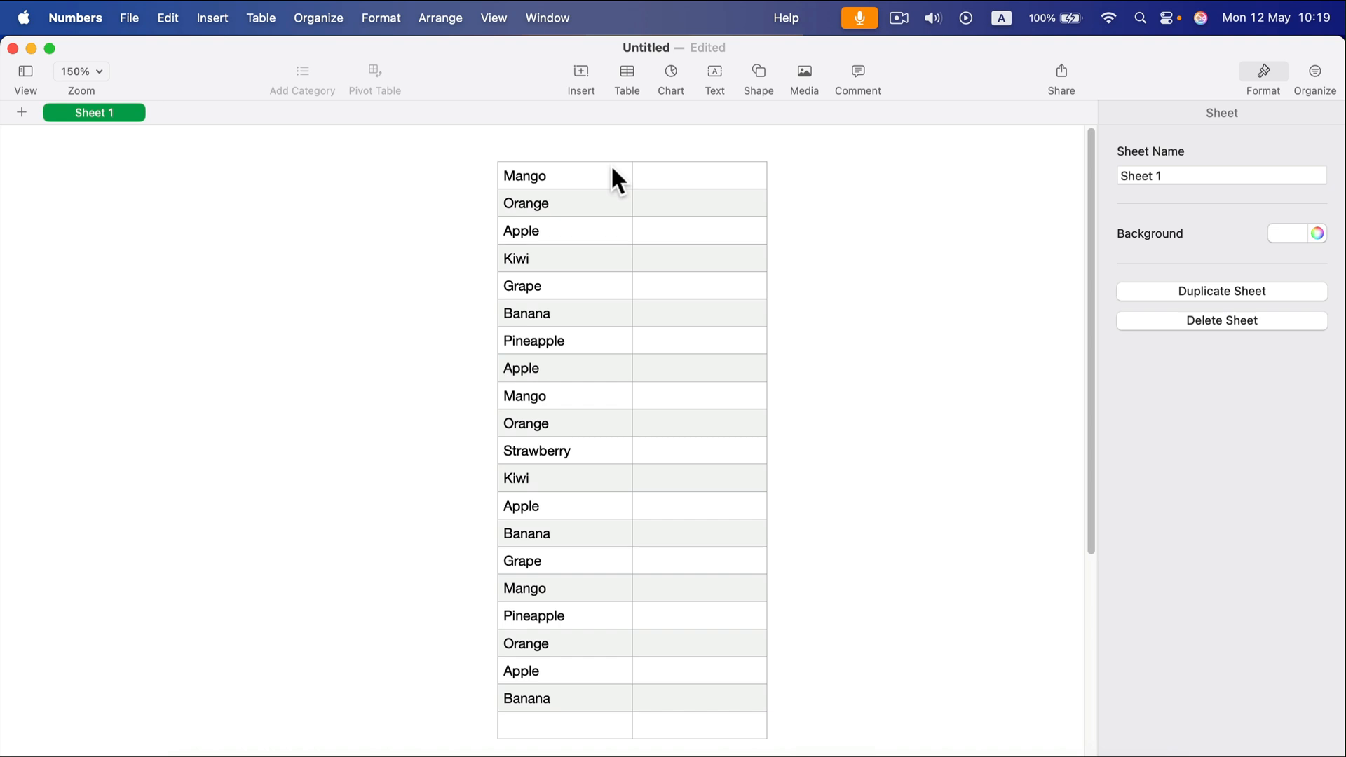
mouse_move(554, 618)
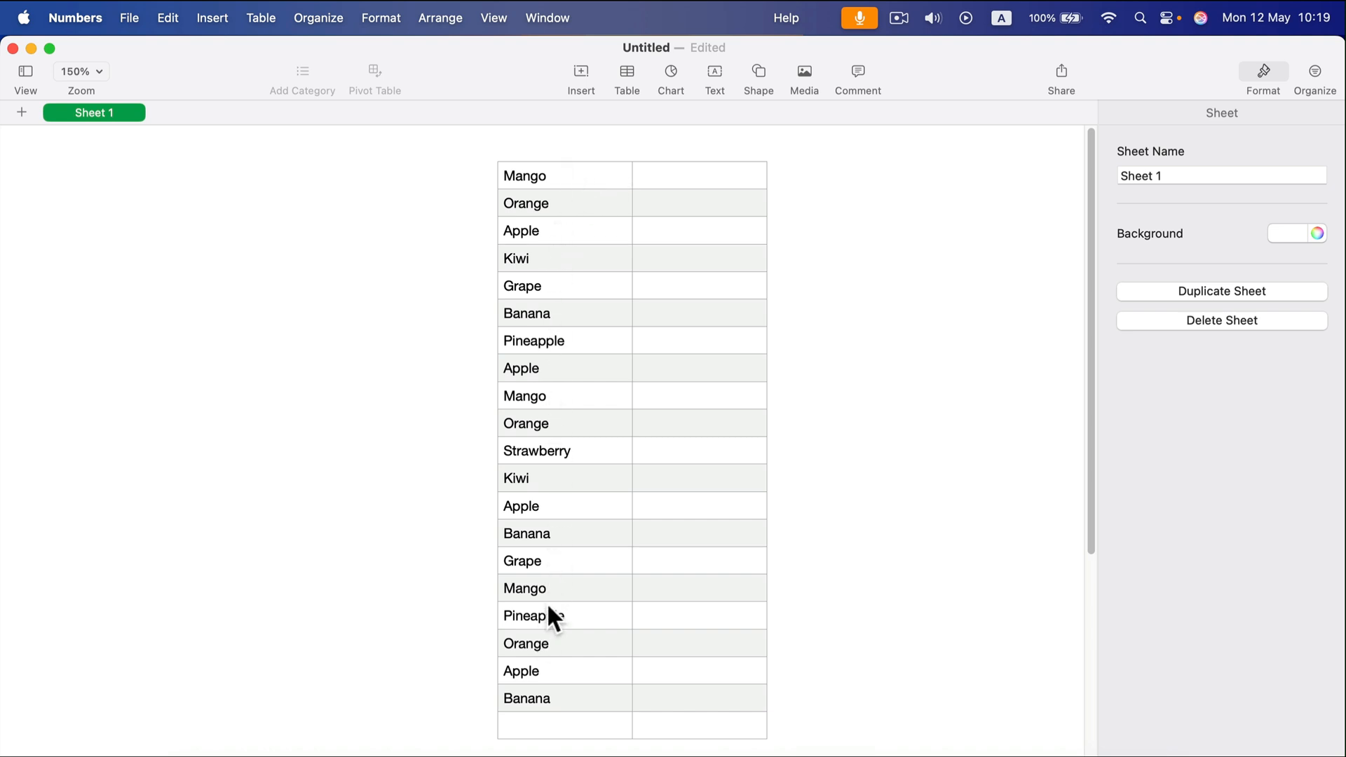
mouse_move(553, 598)
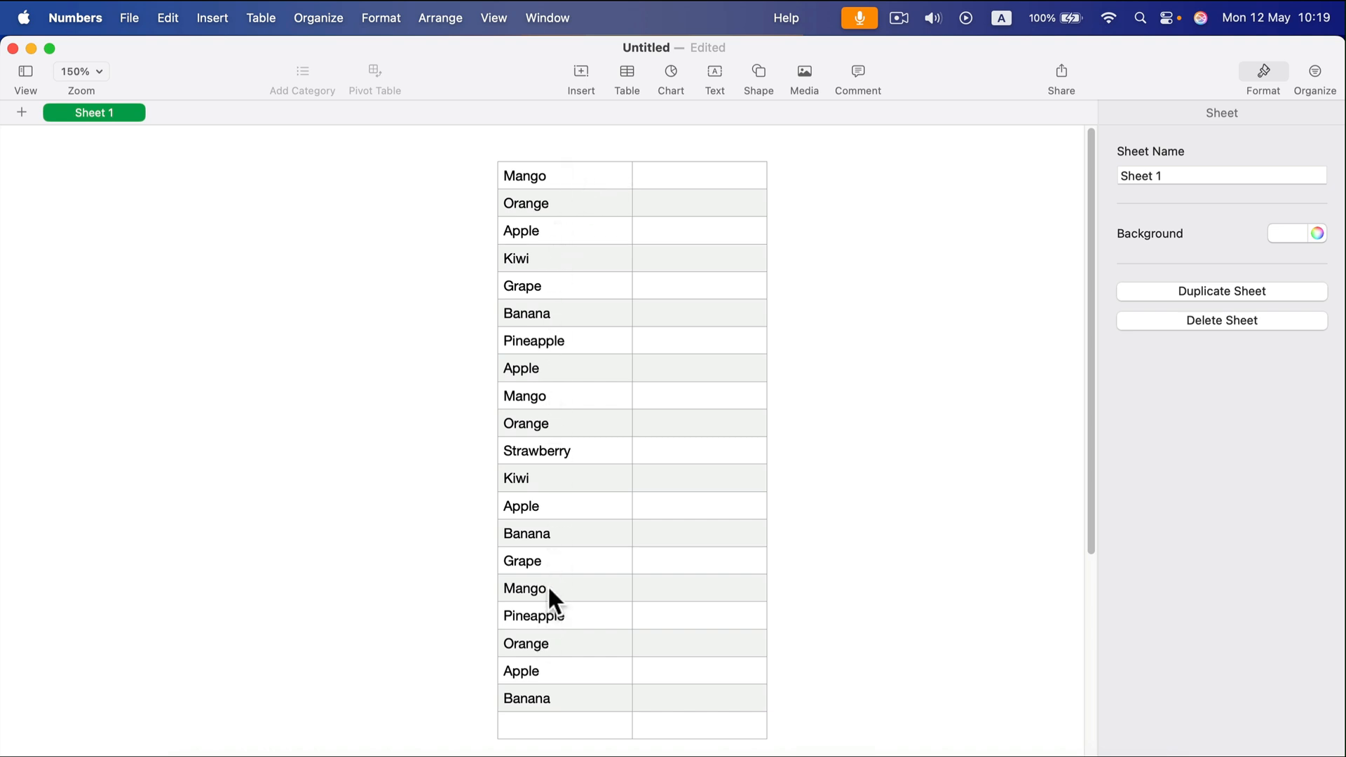
mouse_move(777, 454)
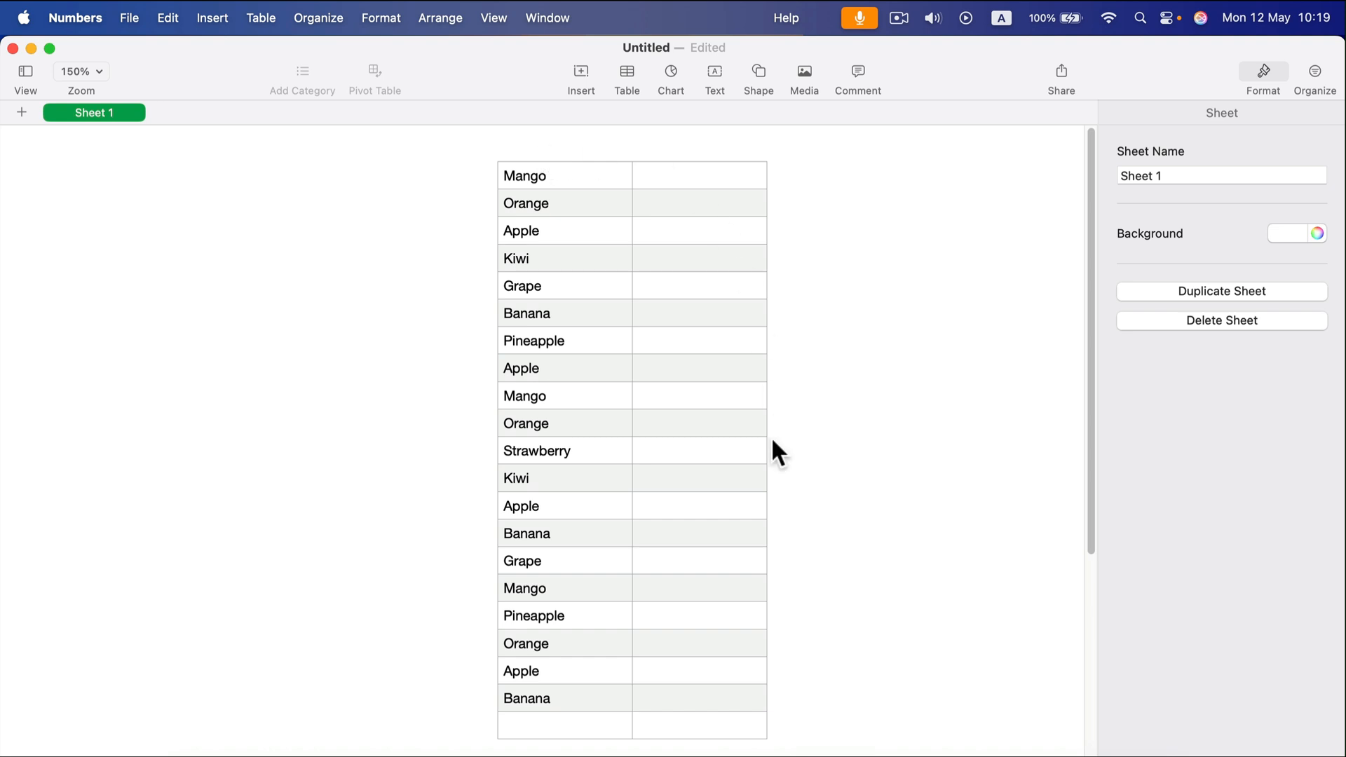
Insert COUNTIF into a new formula in B21 from the Functions browser
click(698, 726)
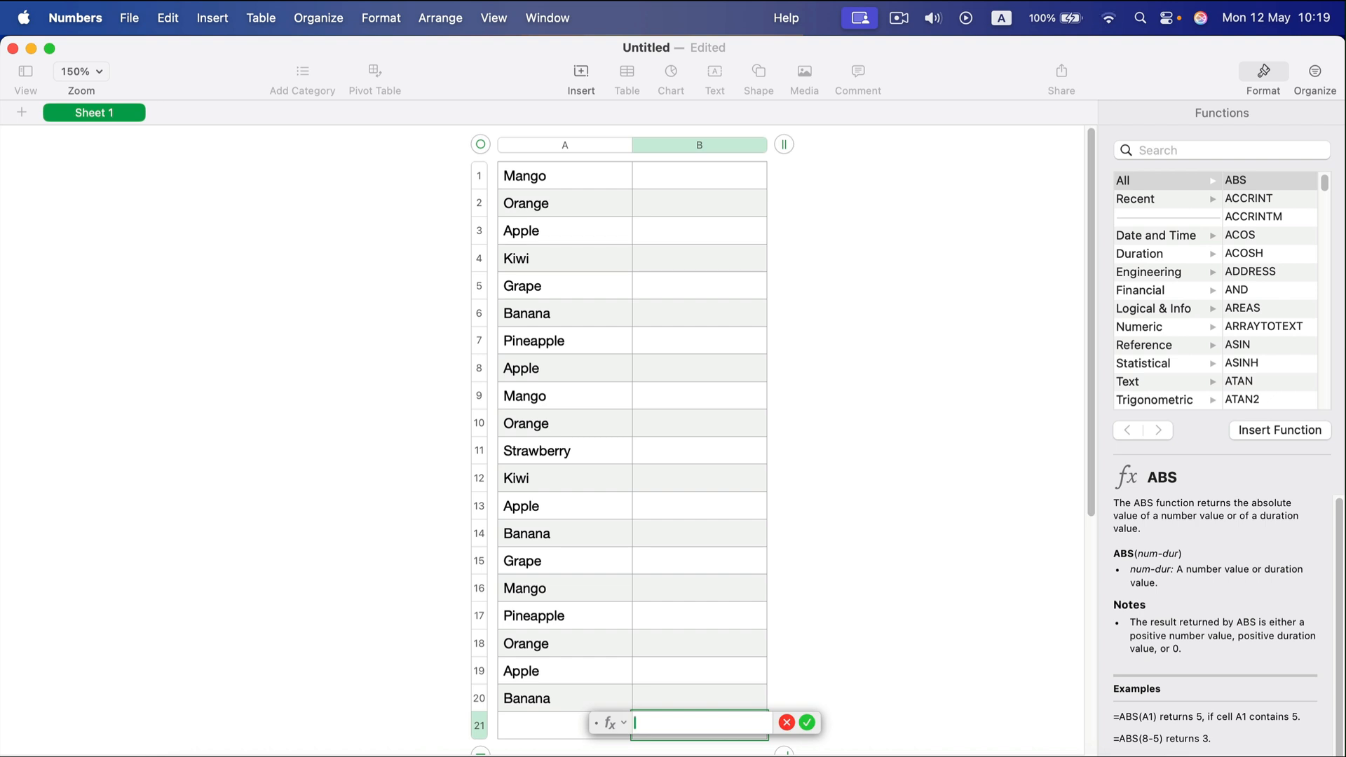
mouse_move(1313, 233)
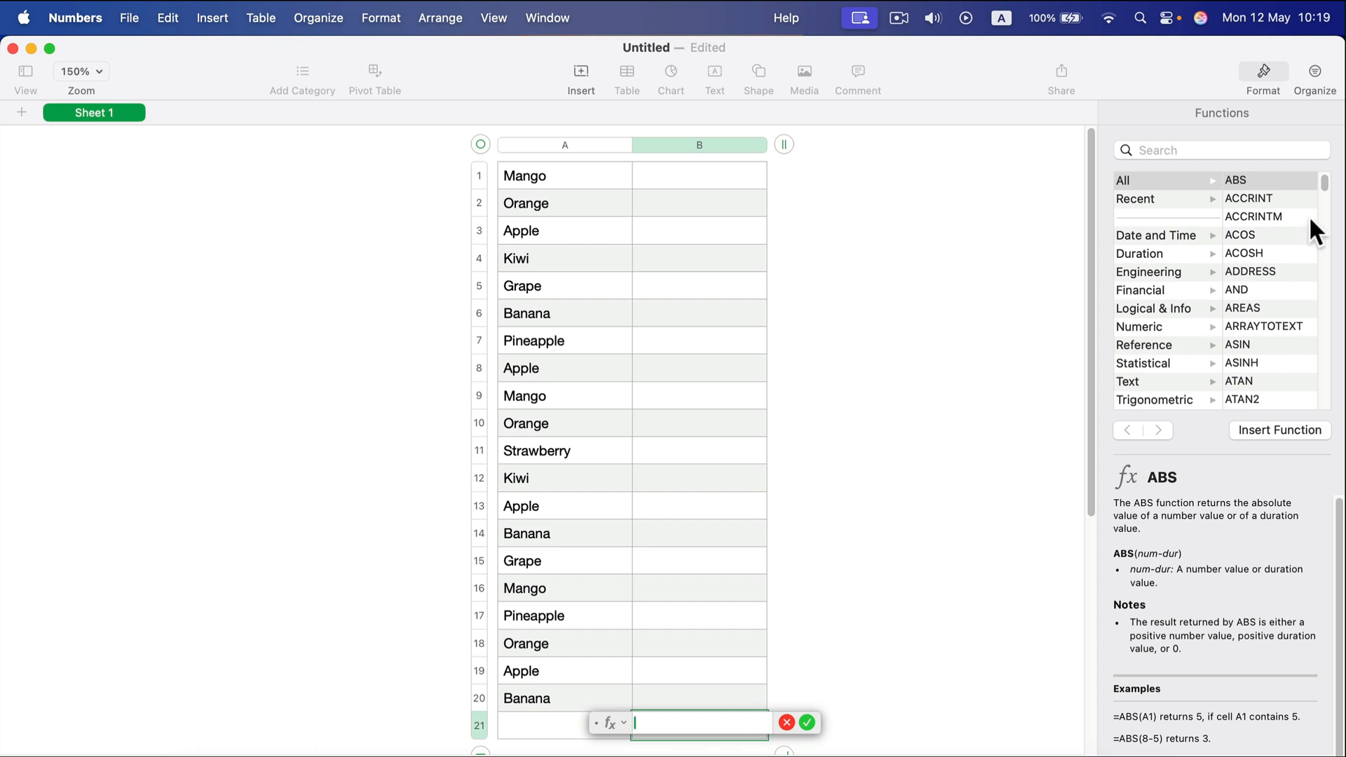
scroll(down, 3)
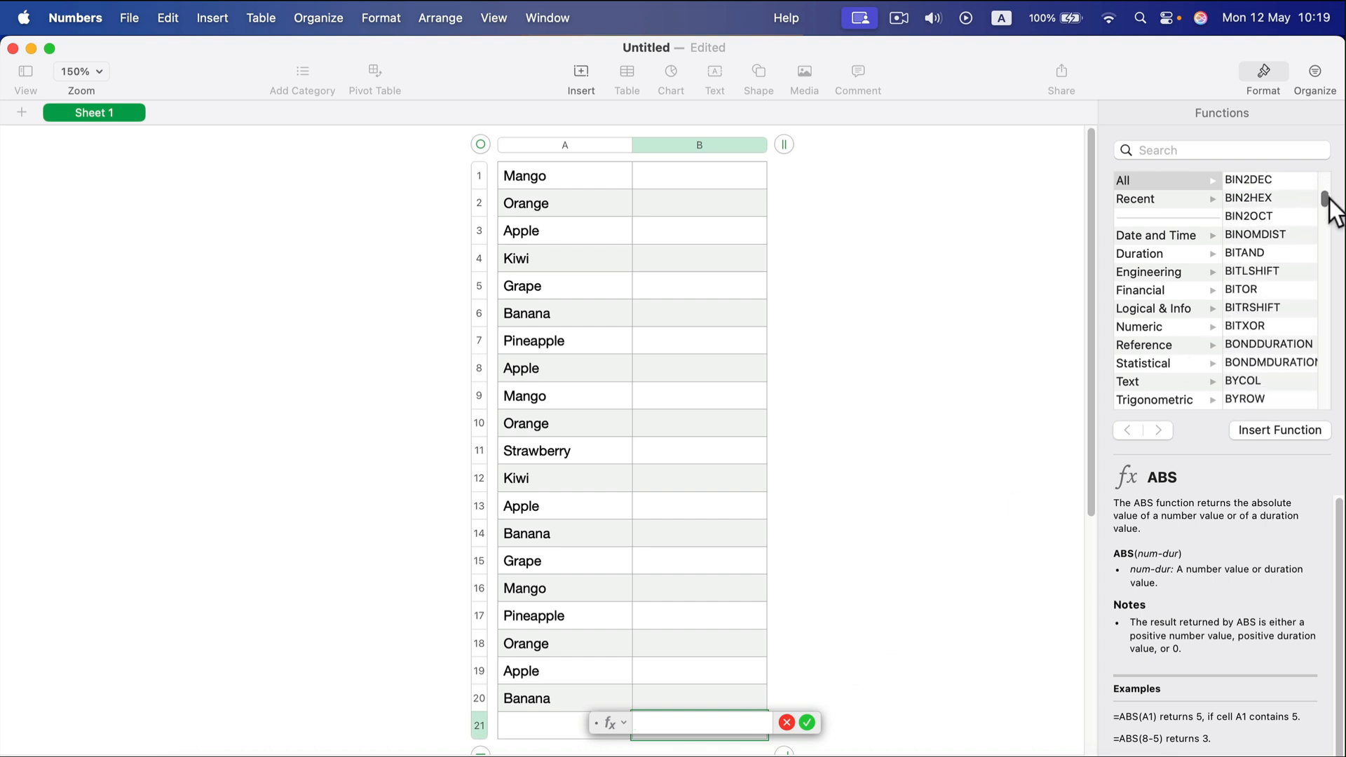
scroll(down, 3)
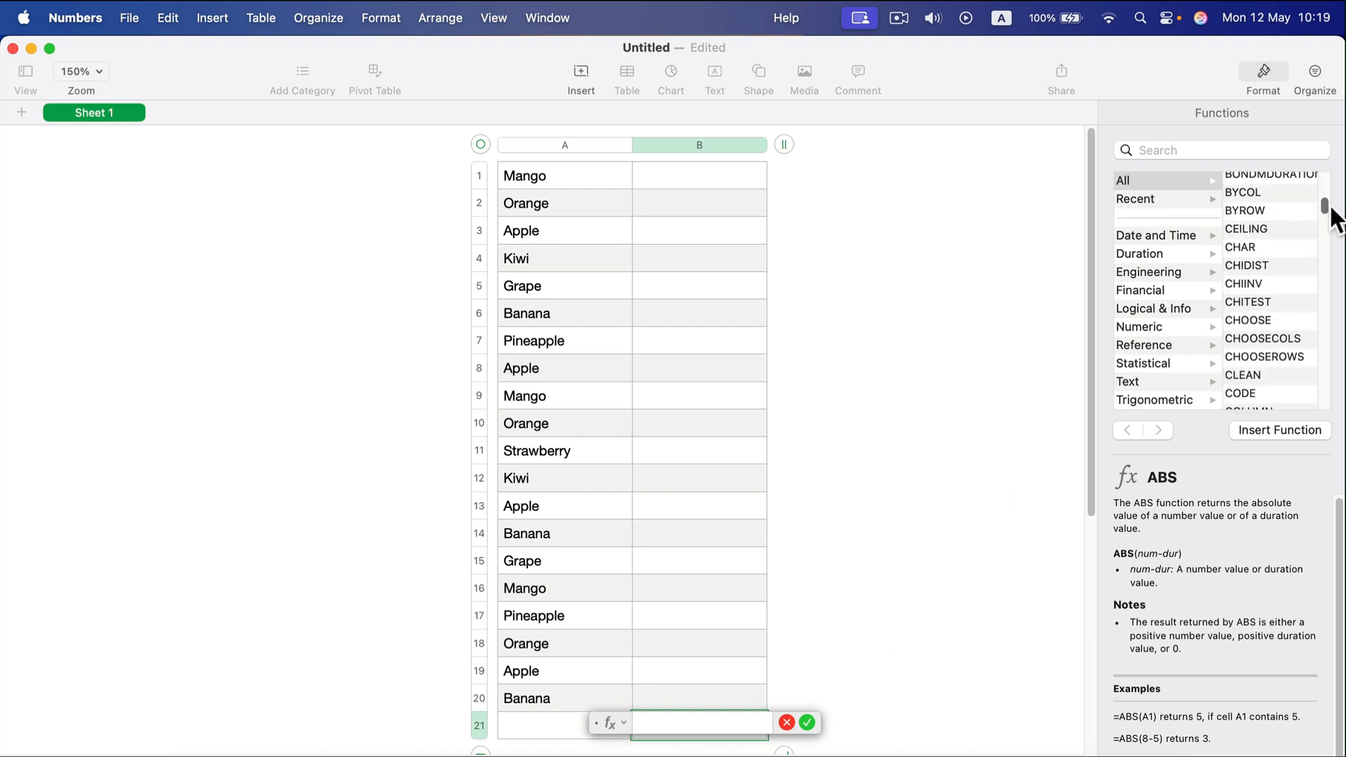
scroll(down, 3)
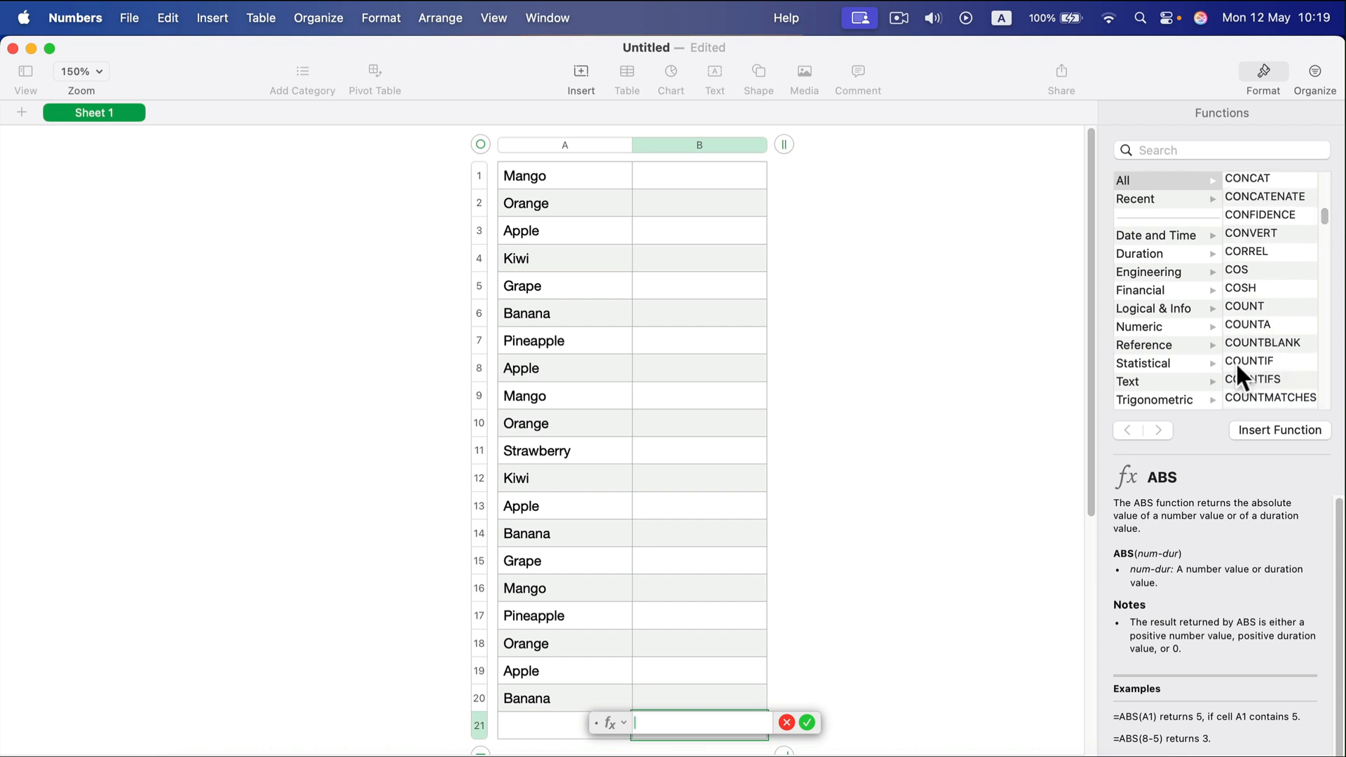
click(1249, 360)
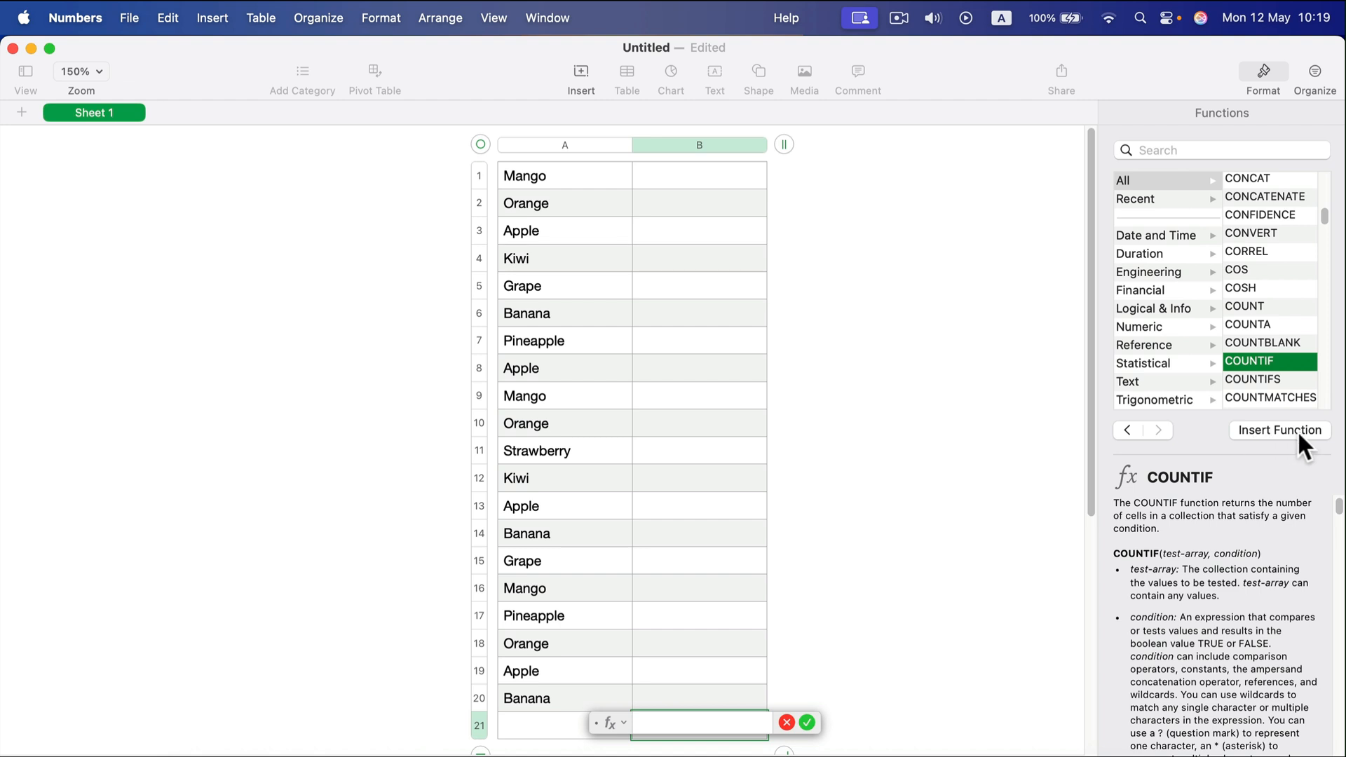
click(1278, 430)
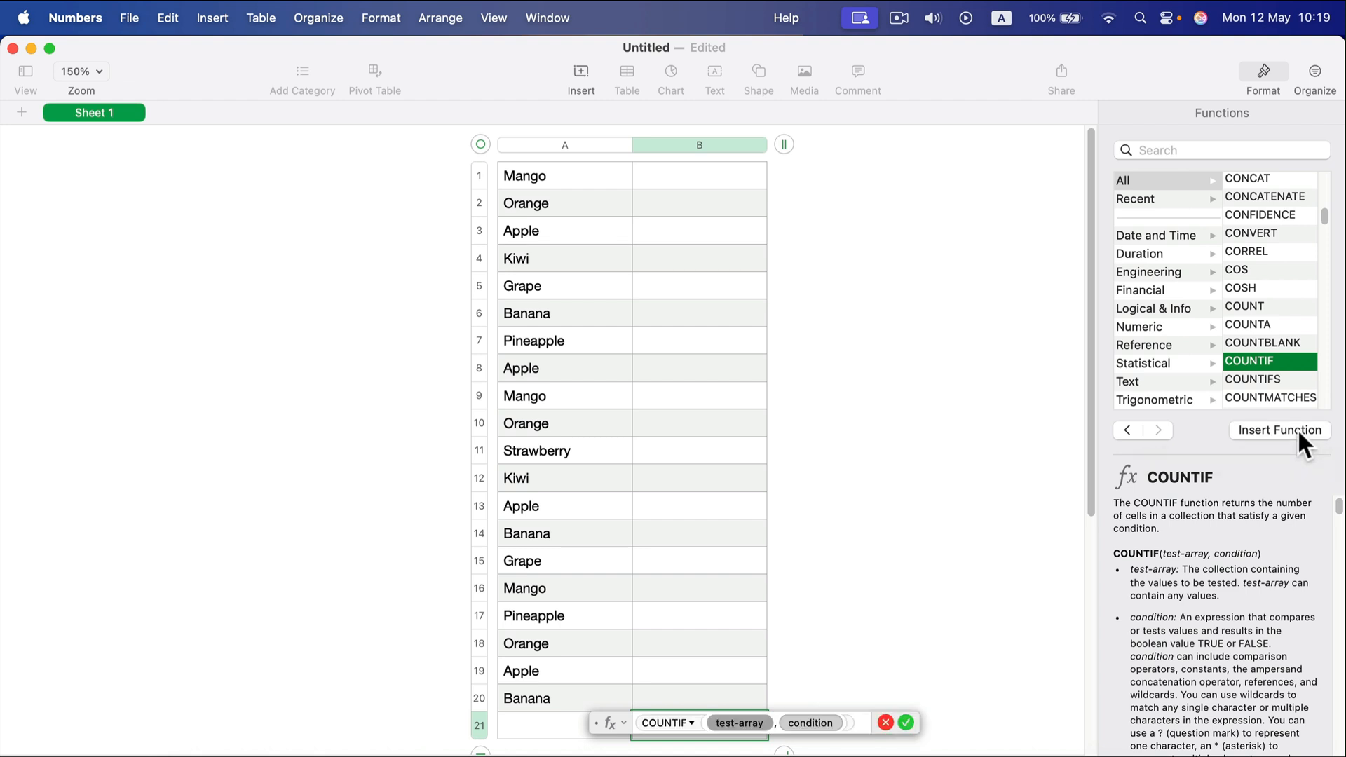
mouse_move(691, 318)
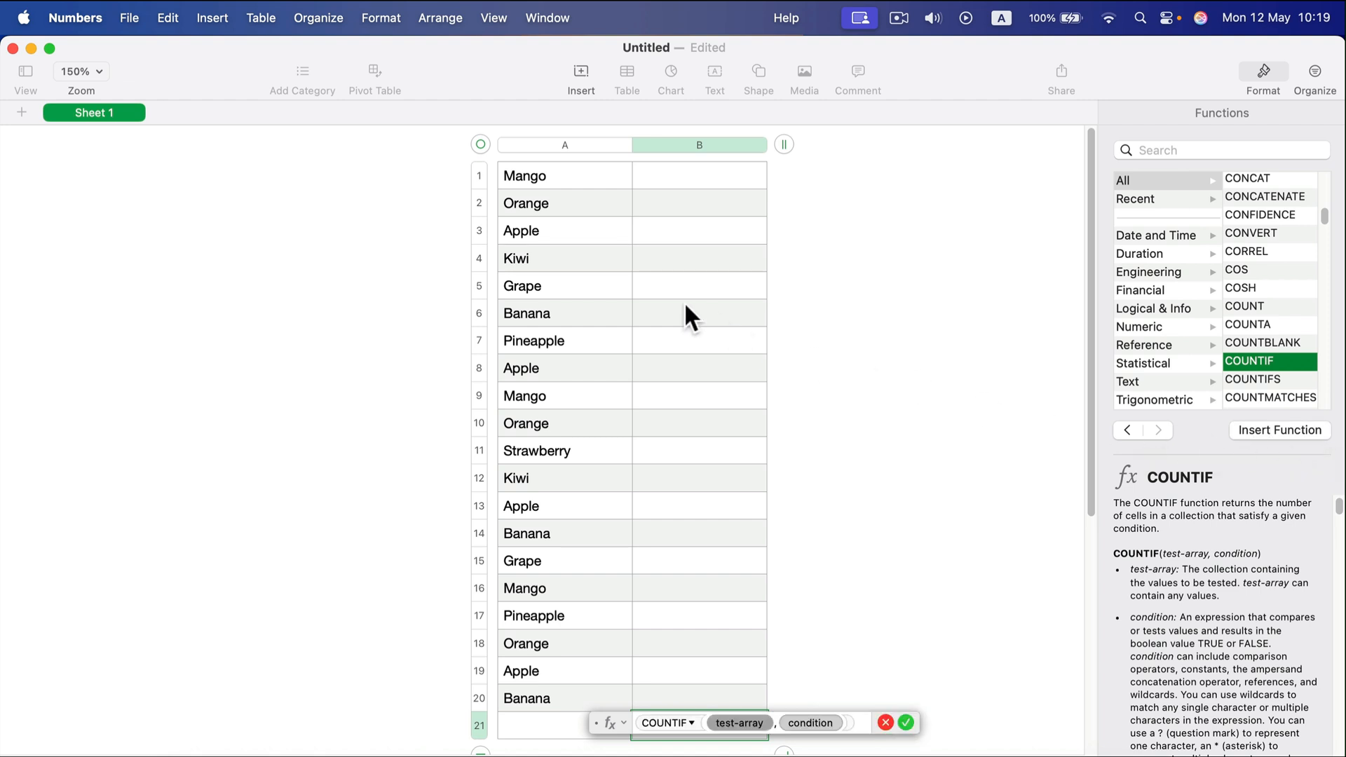
Set the COUNTIF range to A1:A20 and the condition to "Apple", fixing a typo
click(564, 176)
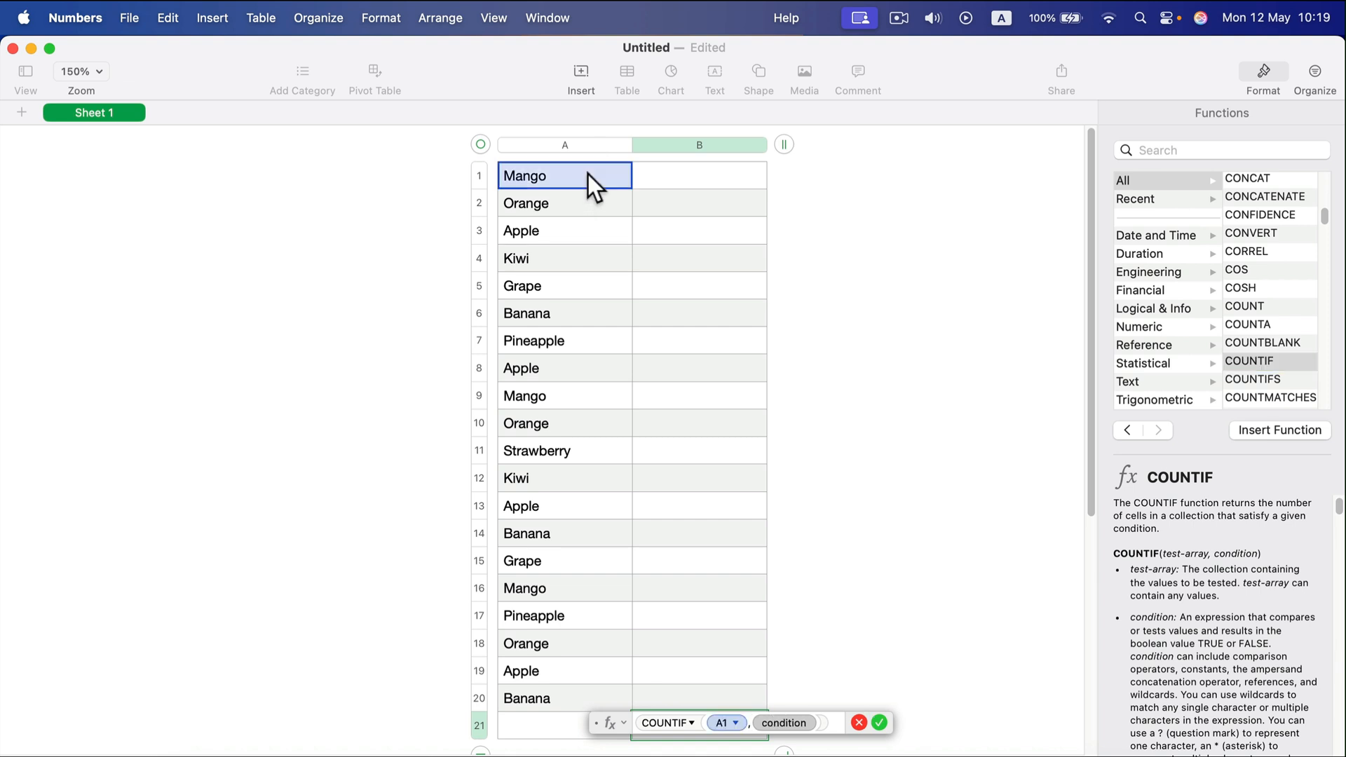
drag(563, 175, 527, 698)
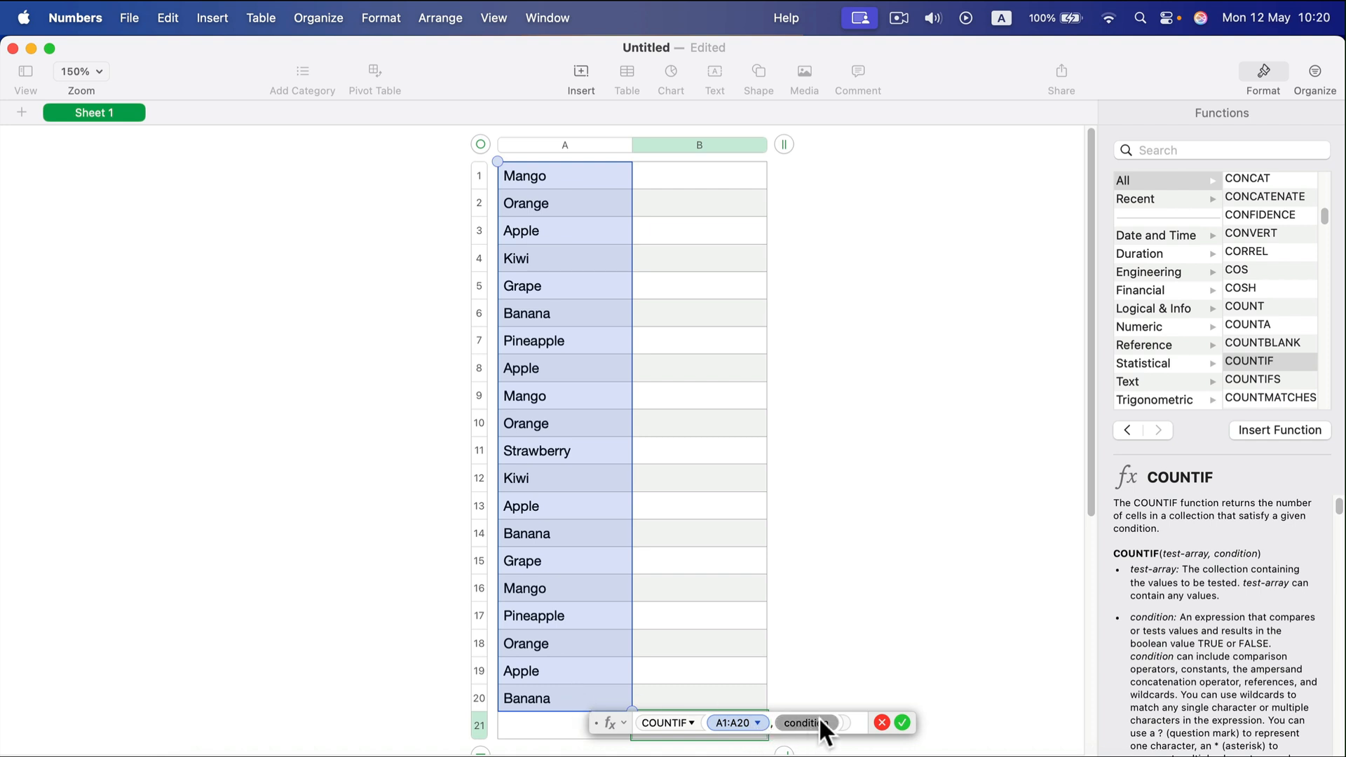
text("Apple:)
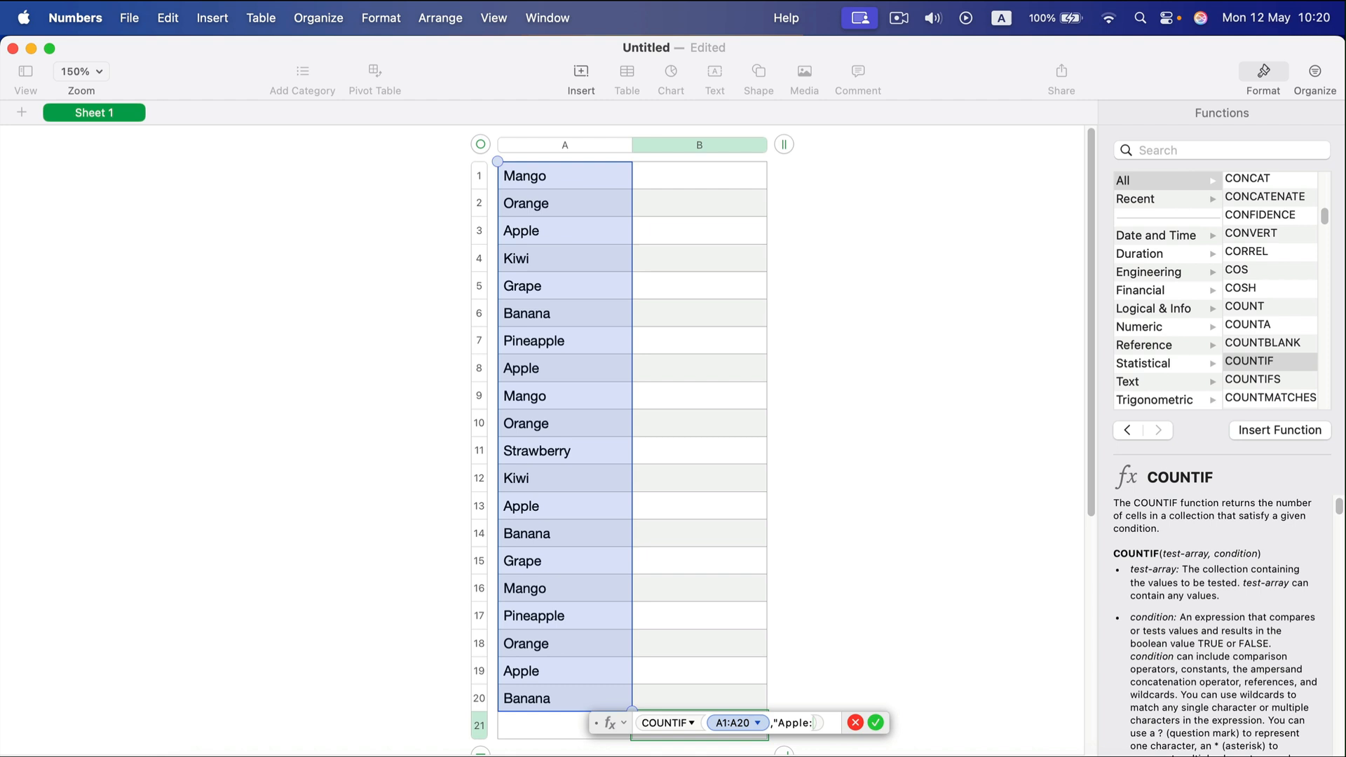
text())
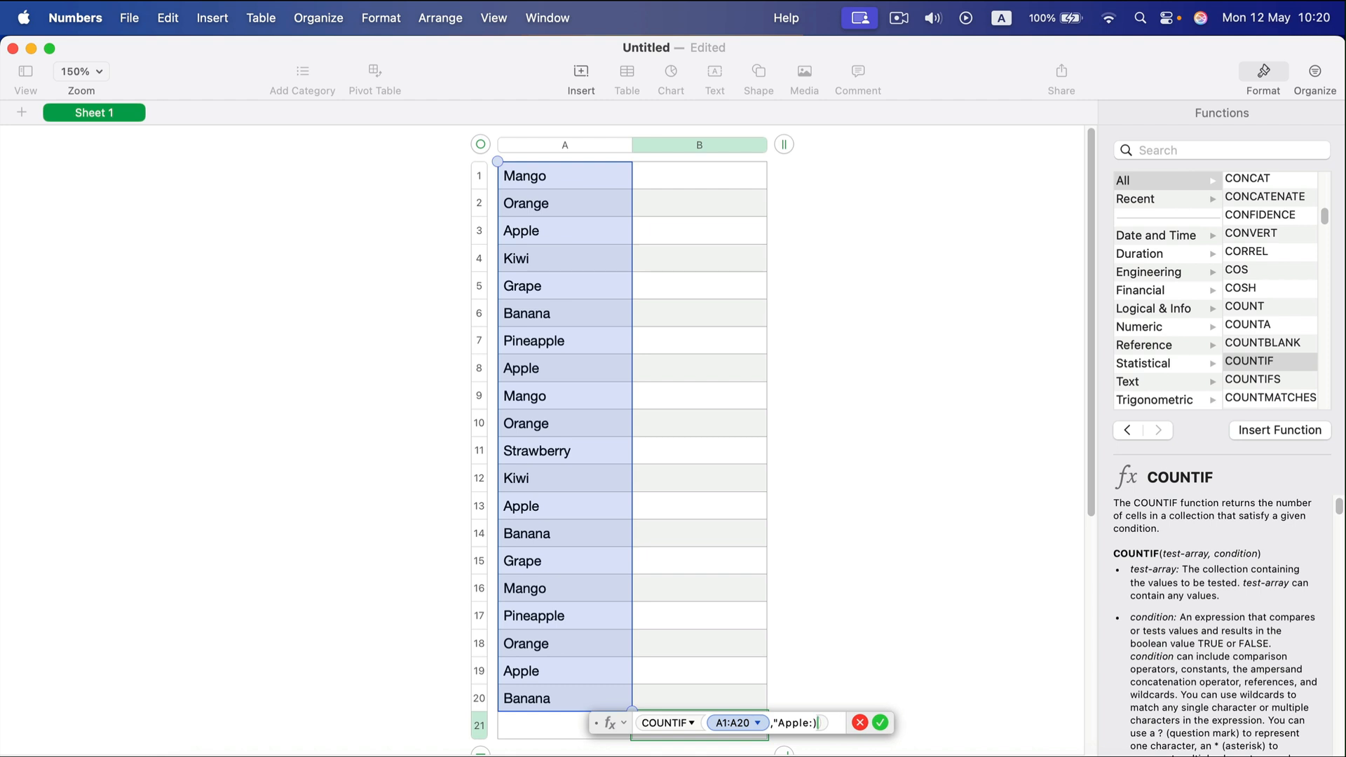
key(backspace)
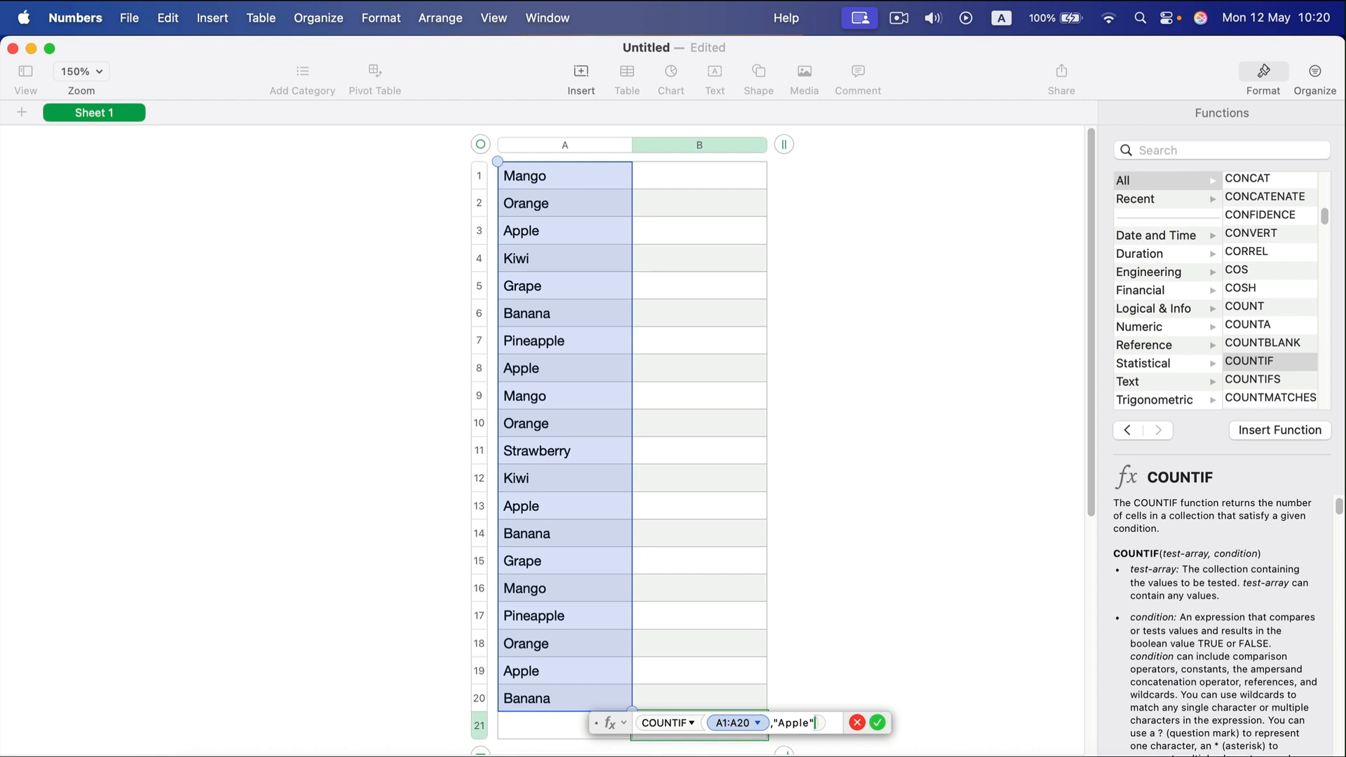
mouse_move(877, 722)
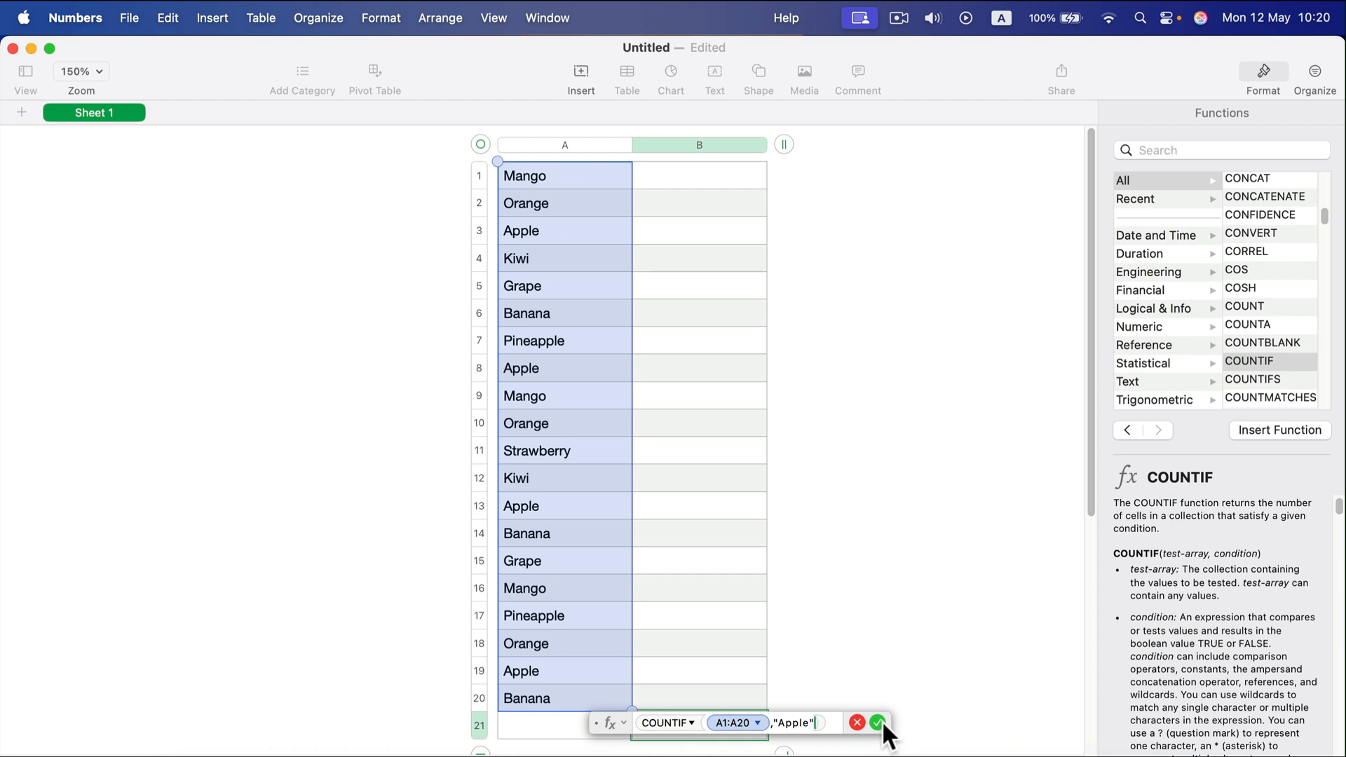
Commit the Apple count (4), then change B21's condition to "Kiwi", giving 2
click(875, 722)
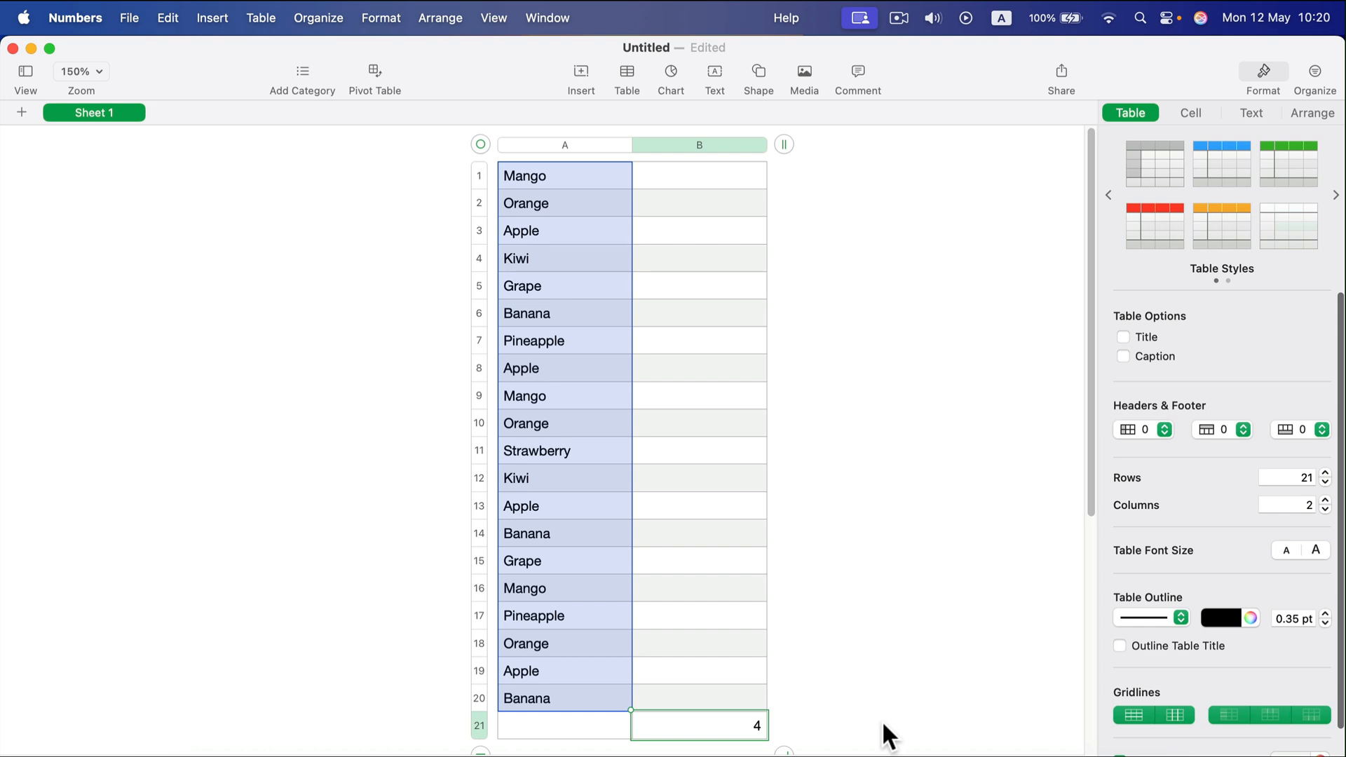
mouse_move(738, 730)
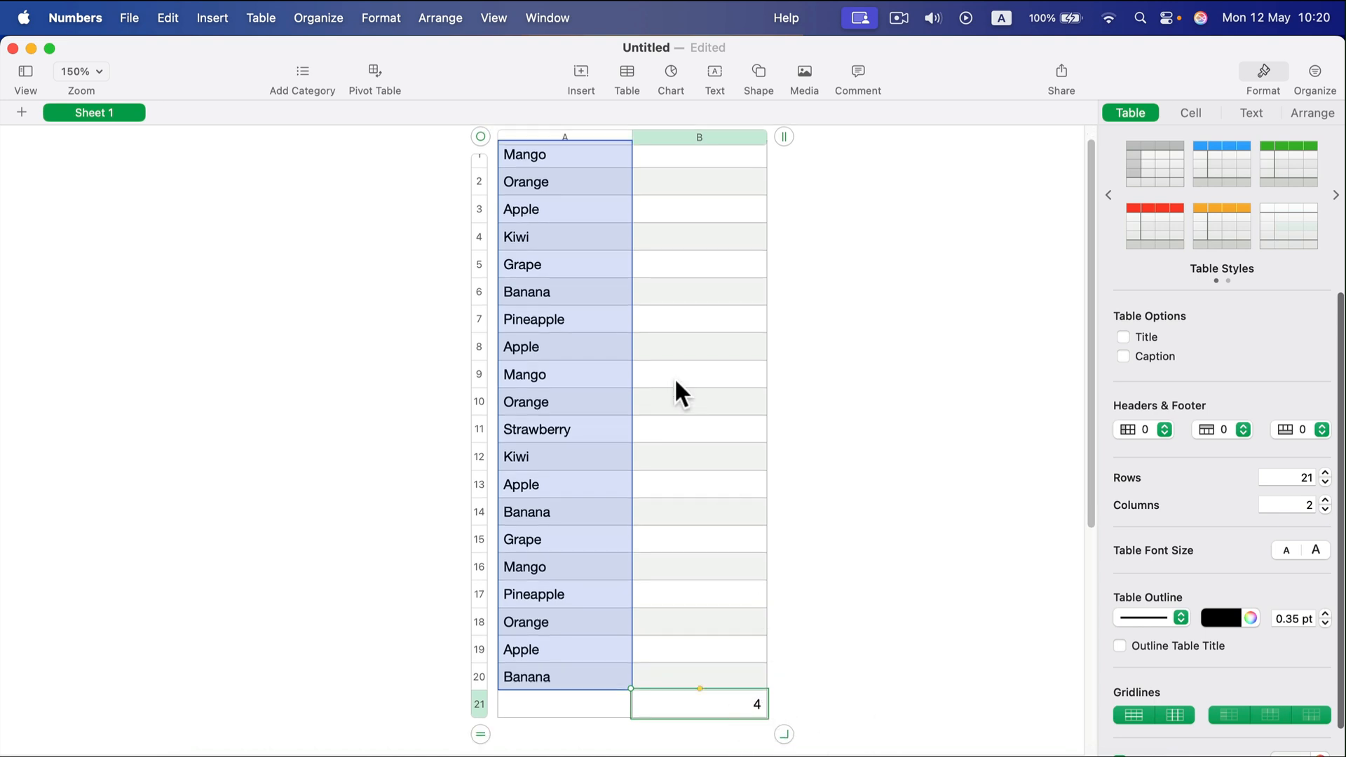
mouse_move(562, 213)
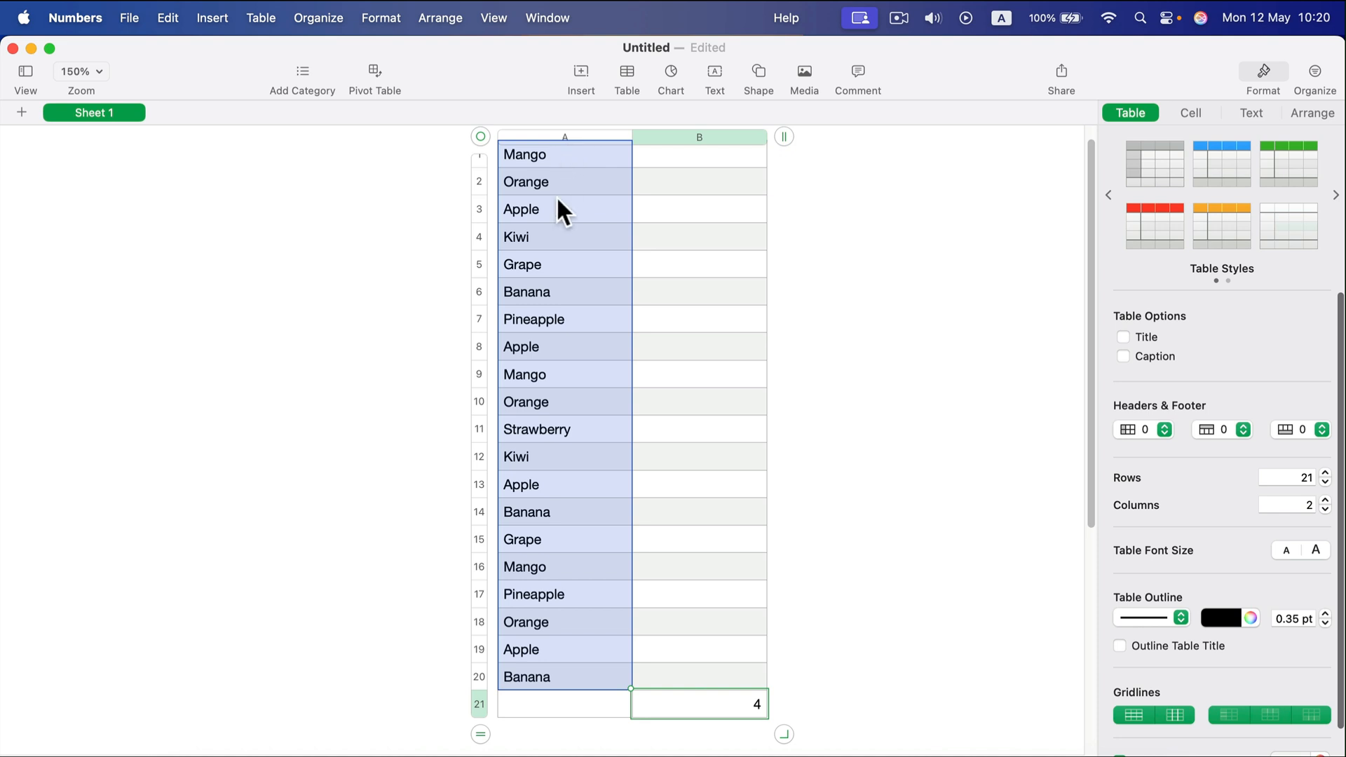
mouse_move(592, 691)
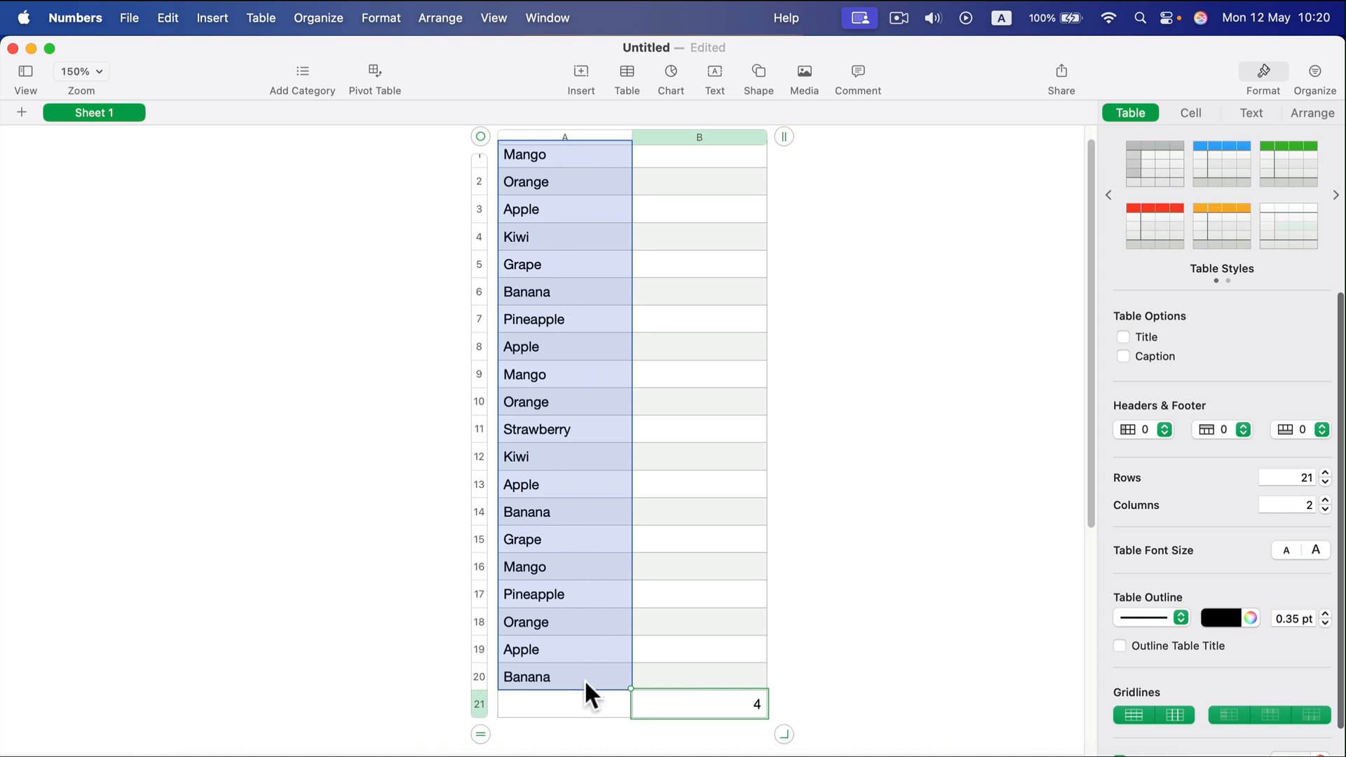
mouse_move(593, 299)
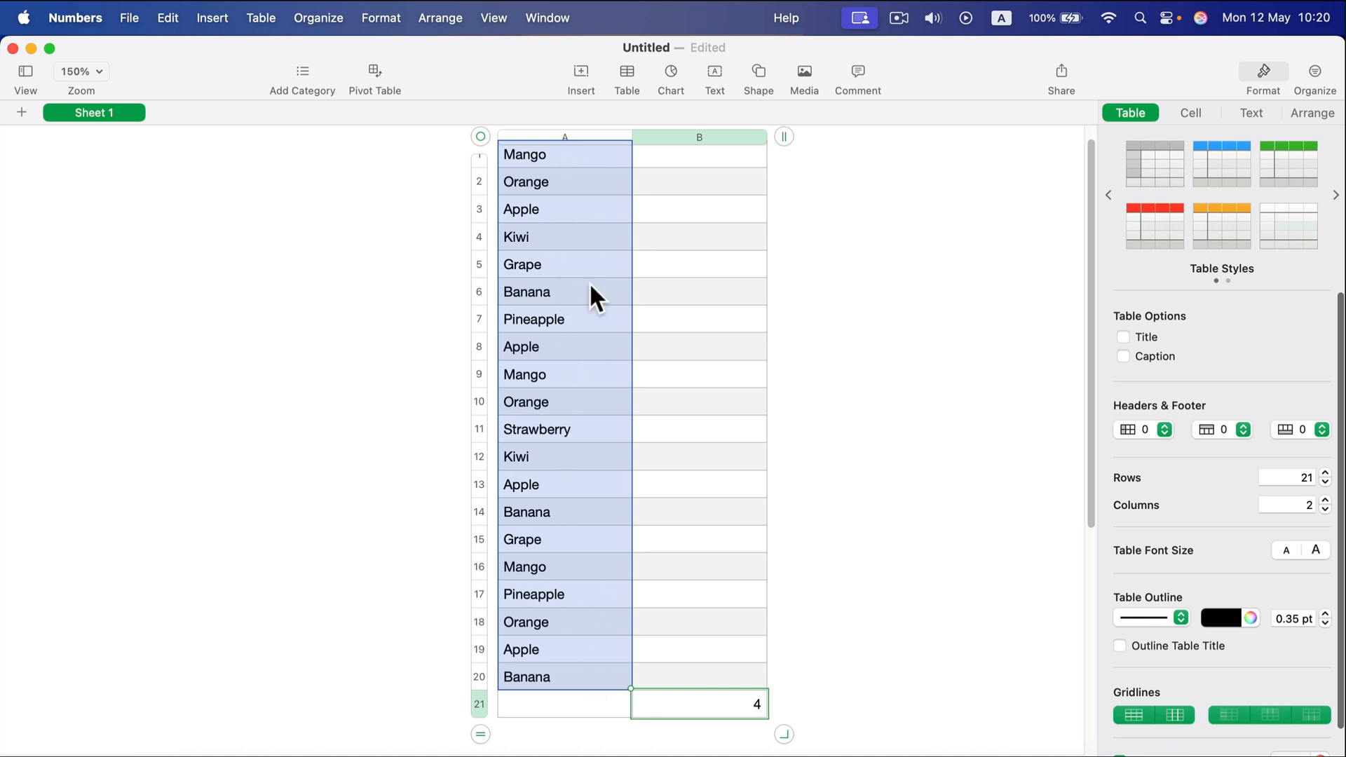
mouse_move(539, 497)
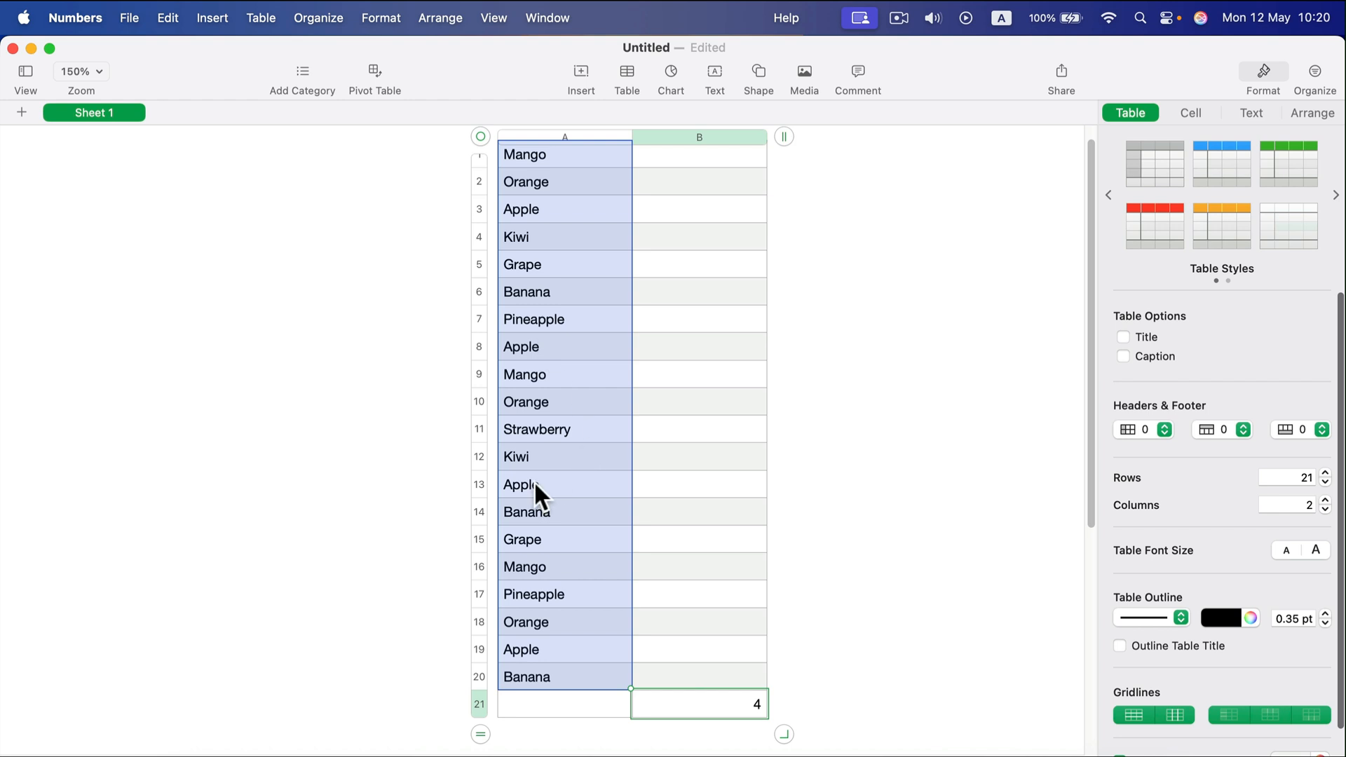
mouse_move(754, 736)
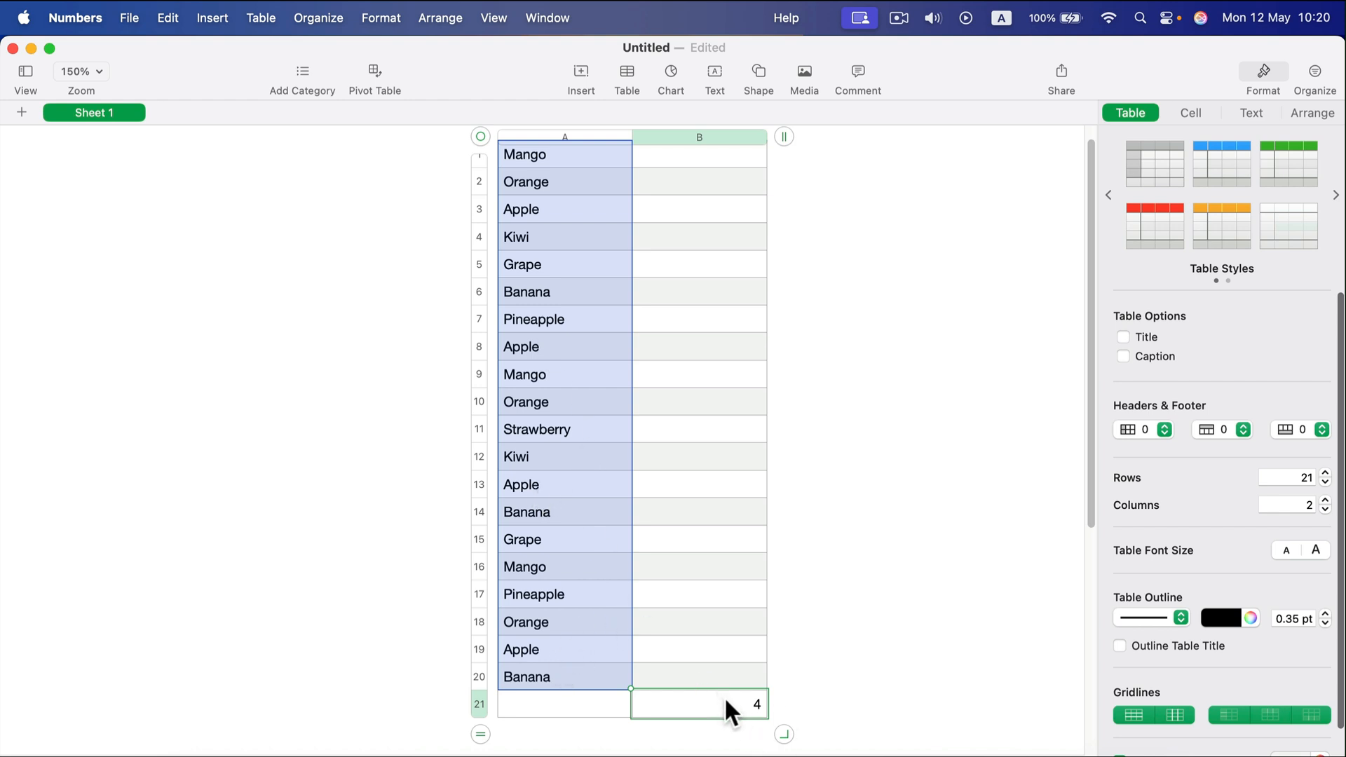
text(=COUNTIF(A1:A20,"Apple"))
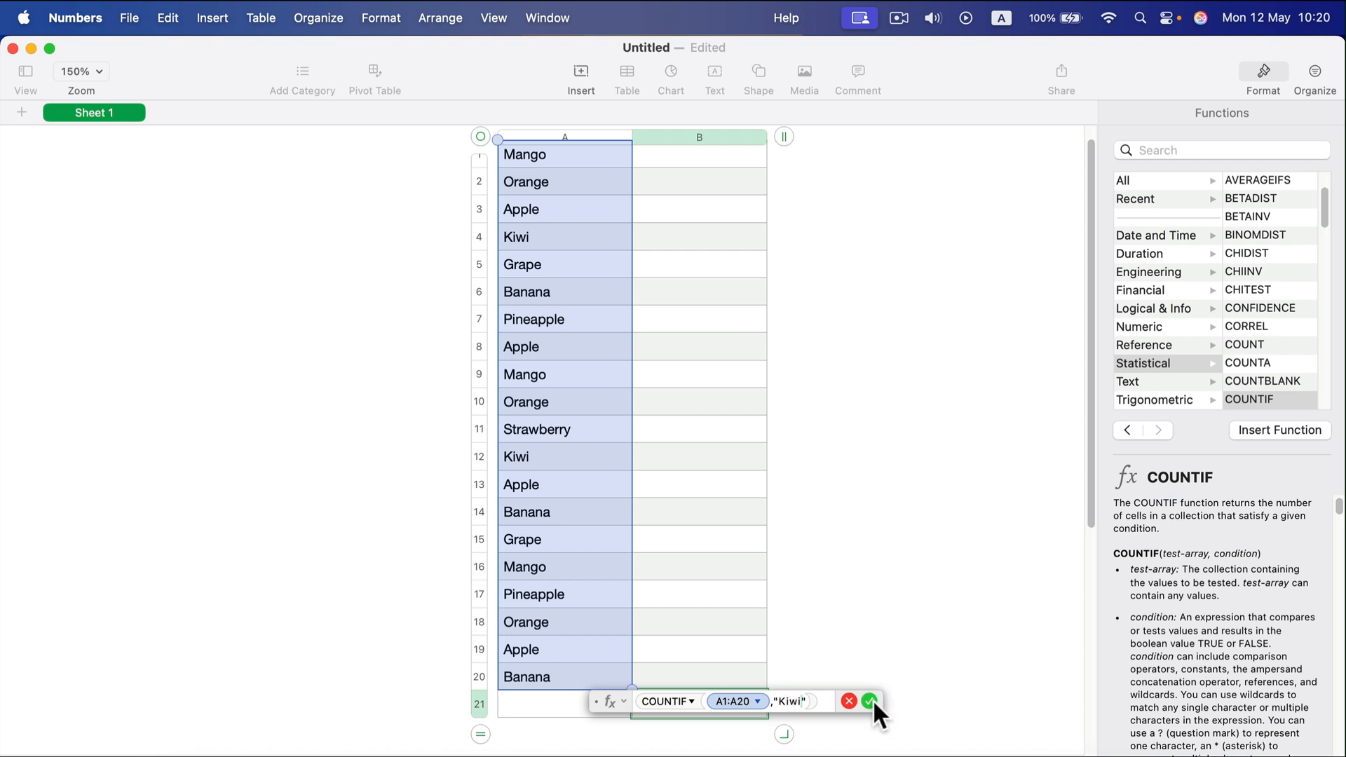
click(869, 700)
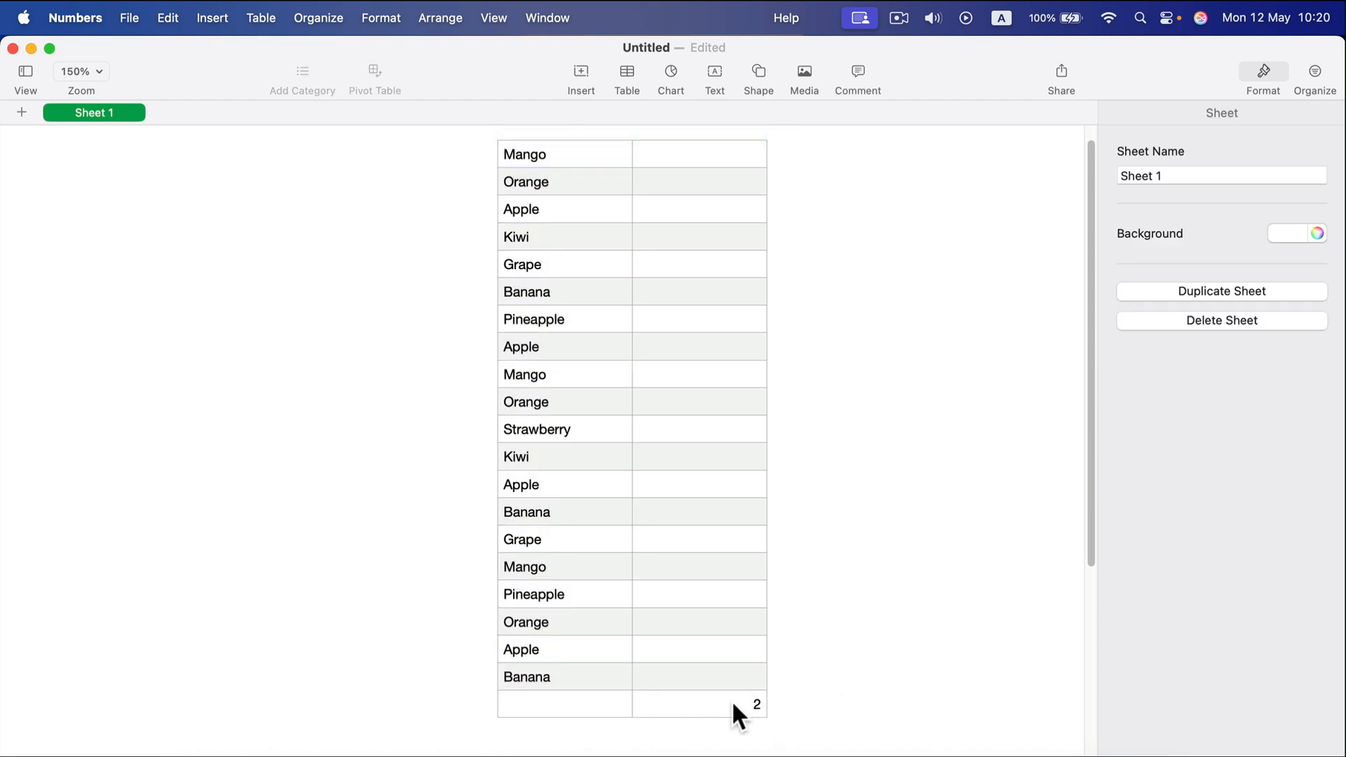
Rebuild B21 as COUNTIF over A1:A20 with cell A1 (Mango) as the condition, showing 3
click(698, 704)
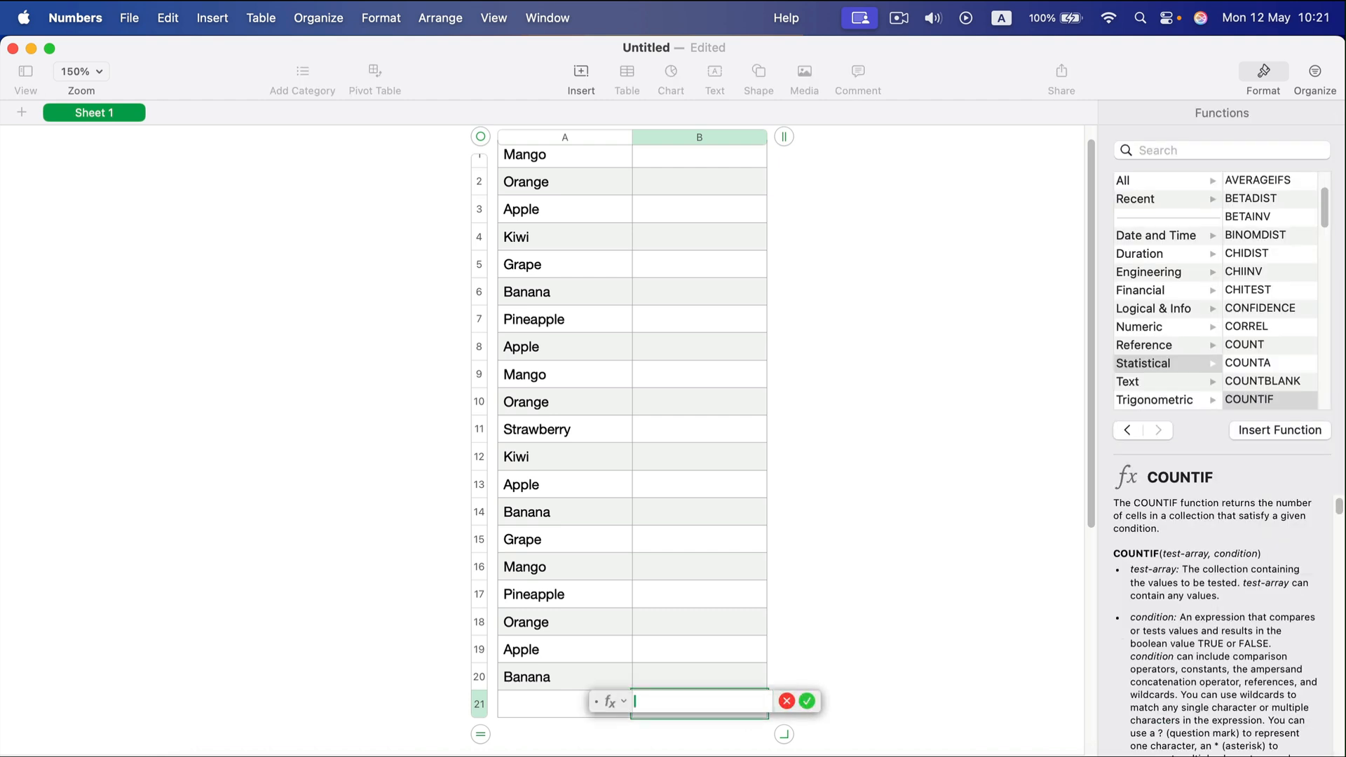
text(countif)
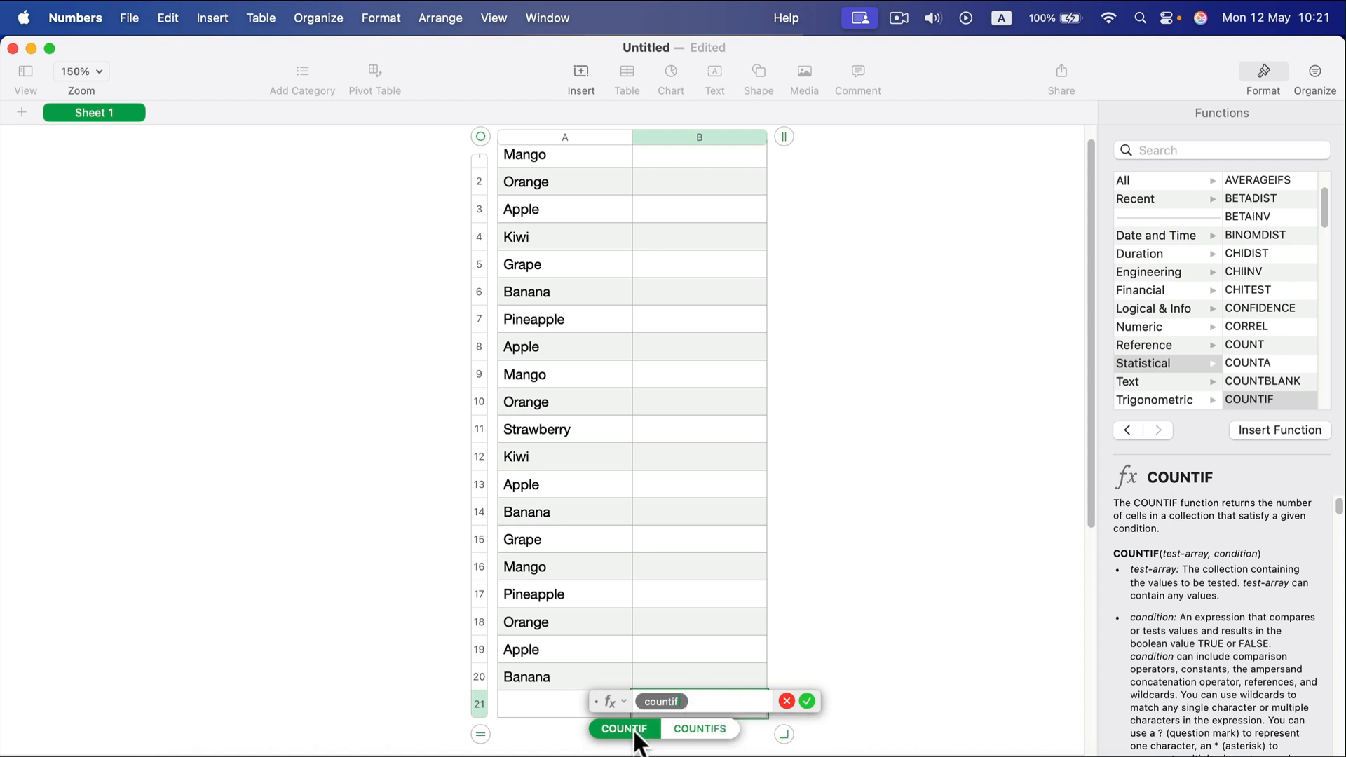
click(623, 728)
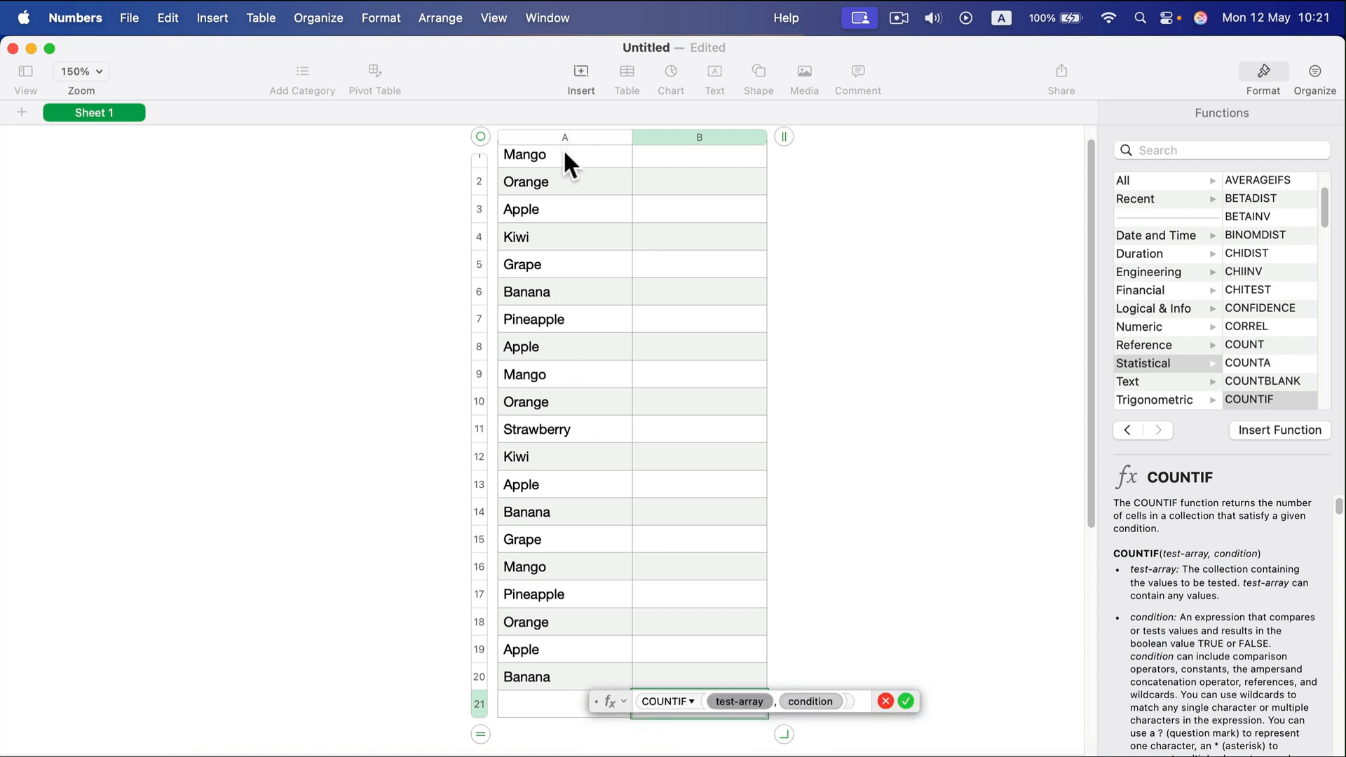
drag(563, 154, 564, 676)
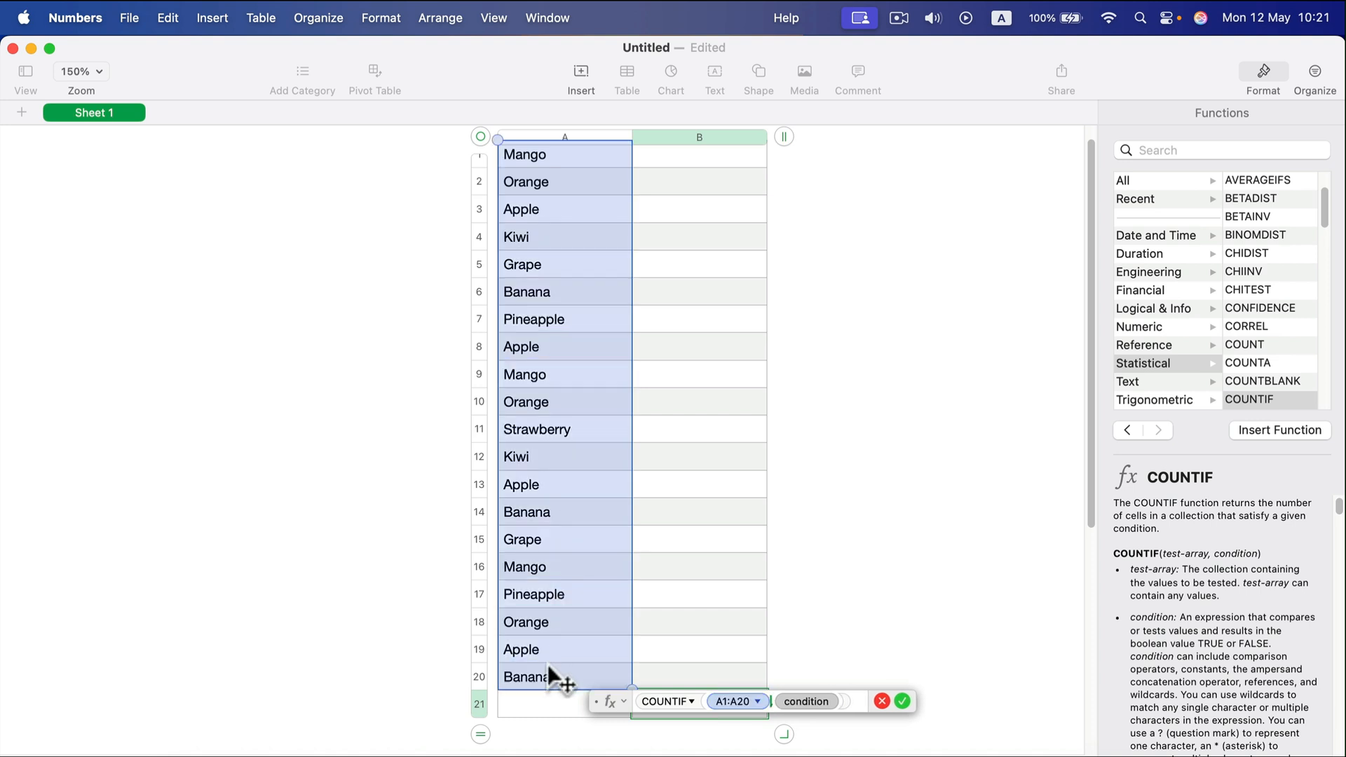
mouse_move(803, 712)
text(,)
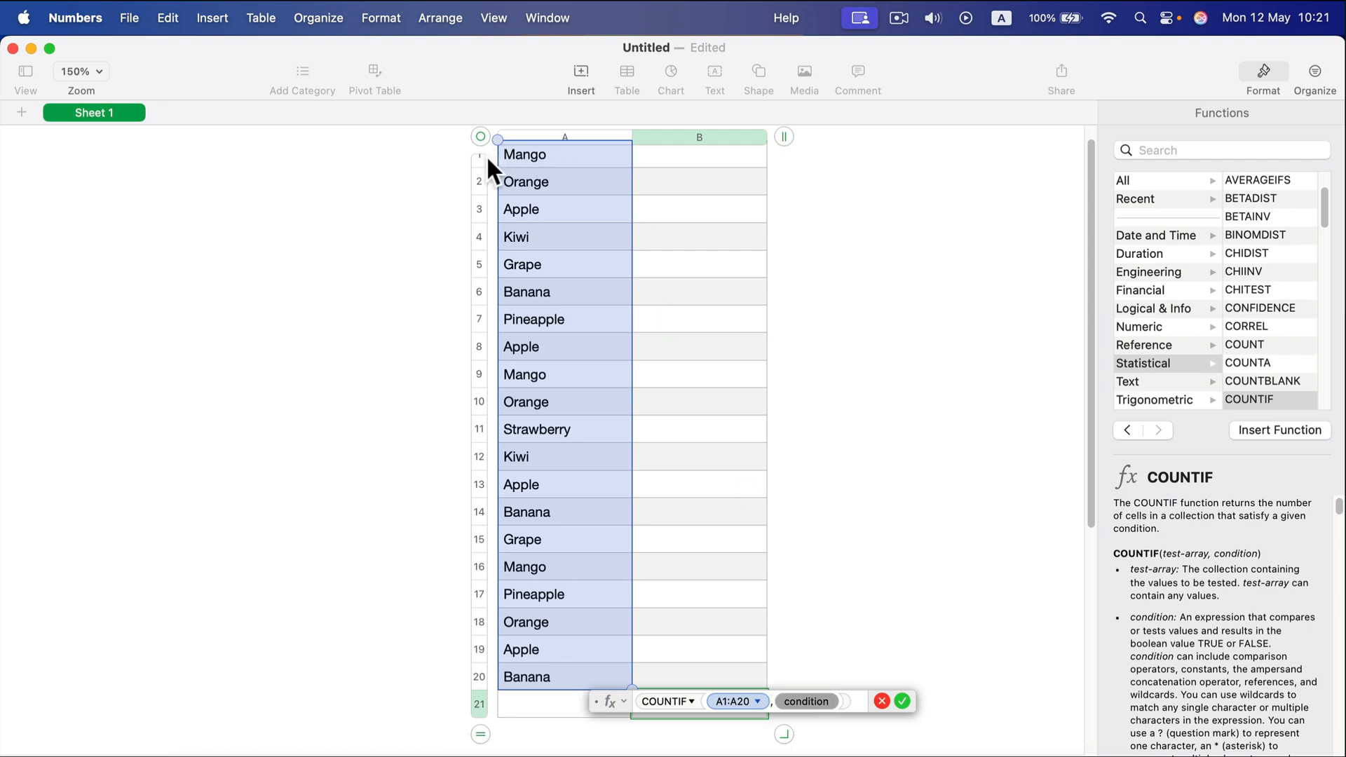
mouse_move(568, 301)
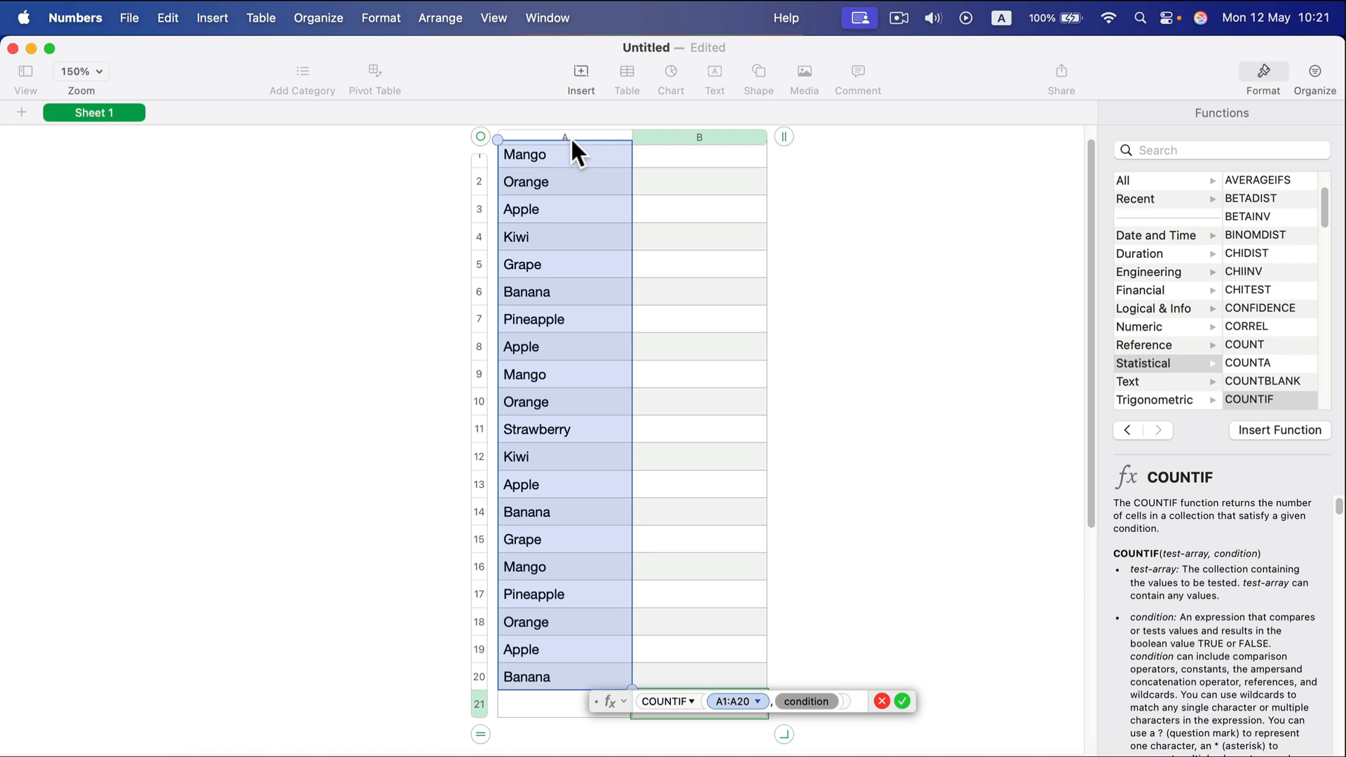
click(524, 154)
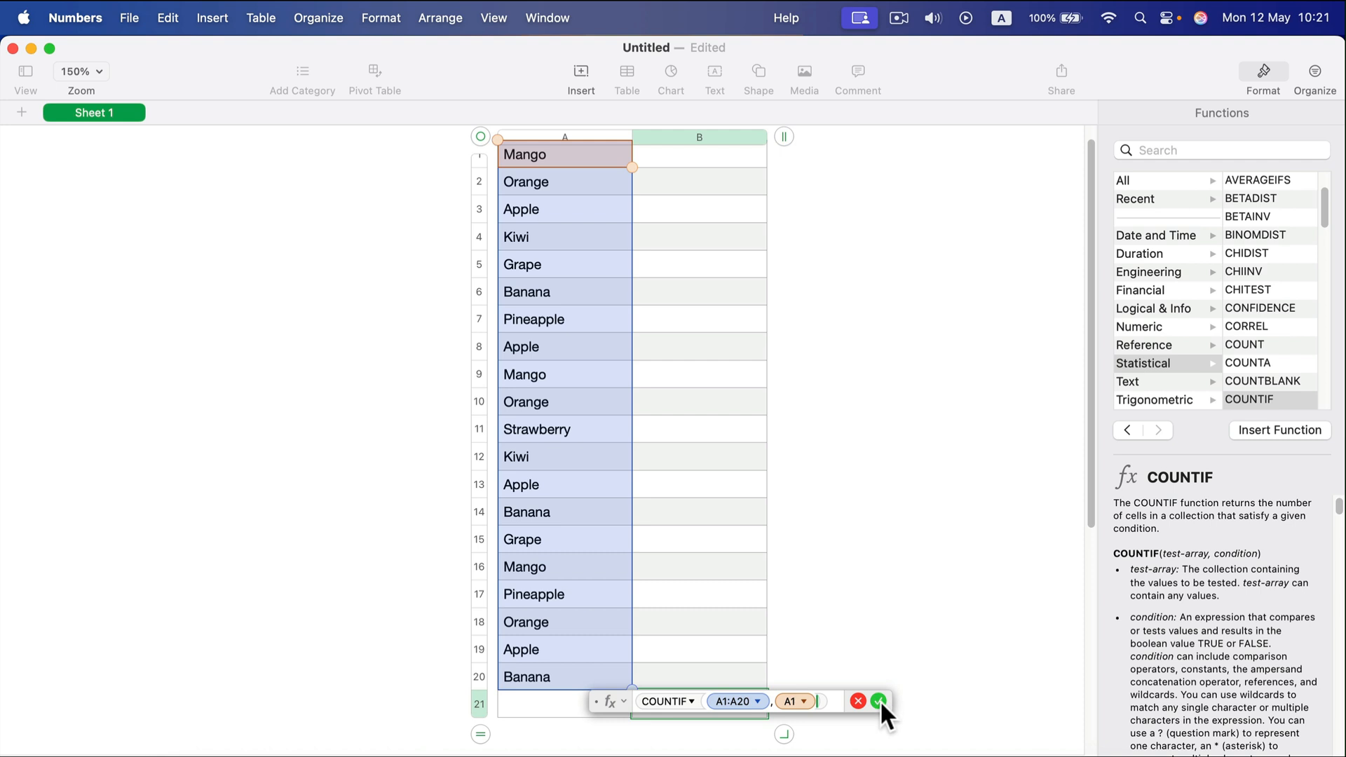
click(878, 701)
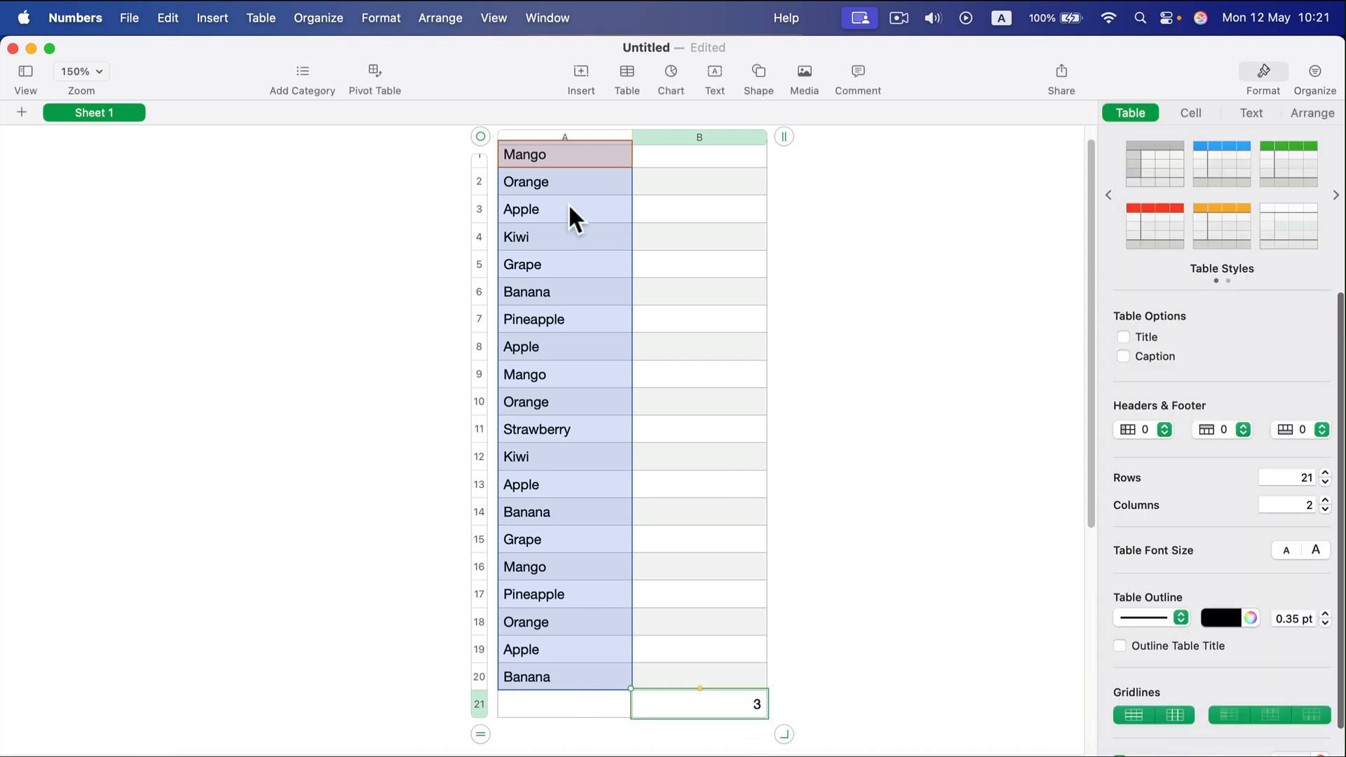
mouse_move(554, 163)
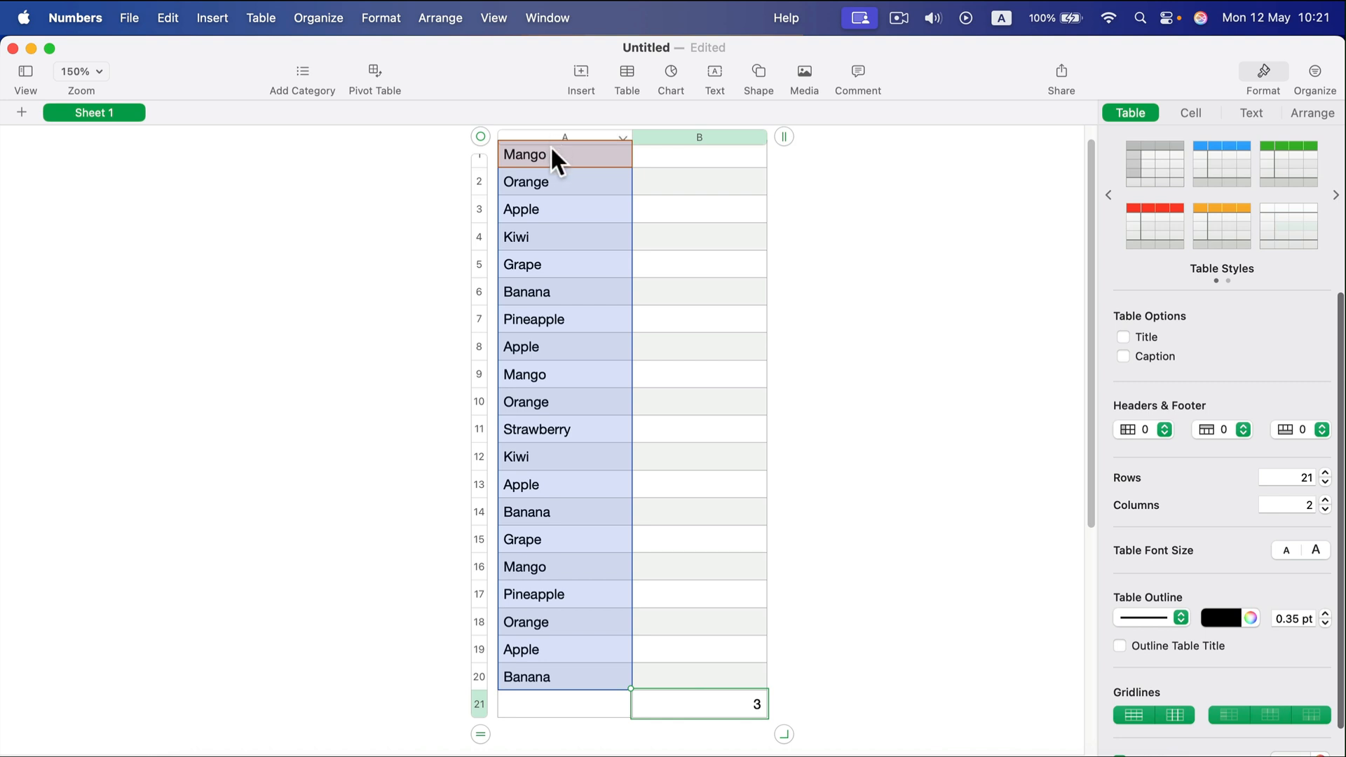
mouse_move(498, 167)
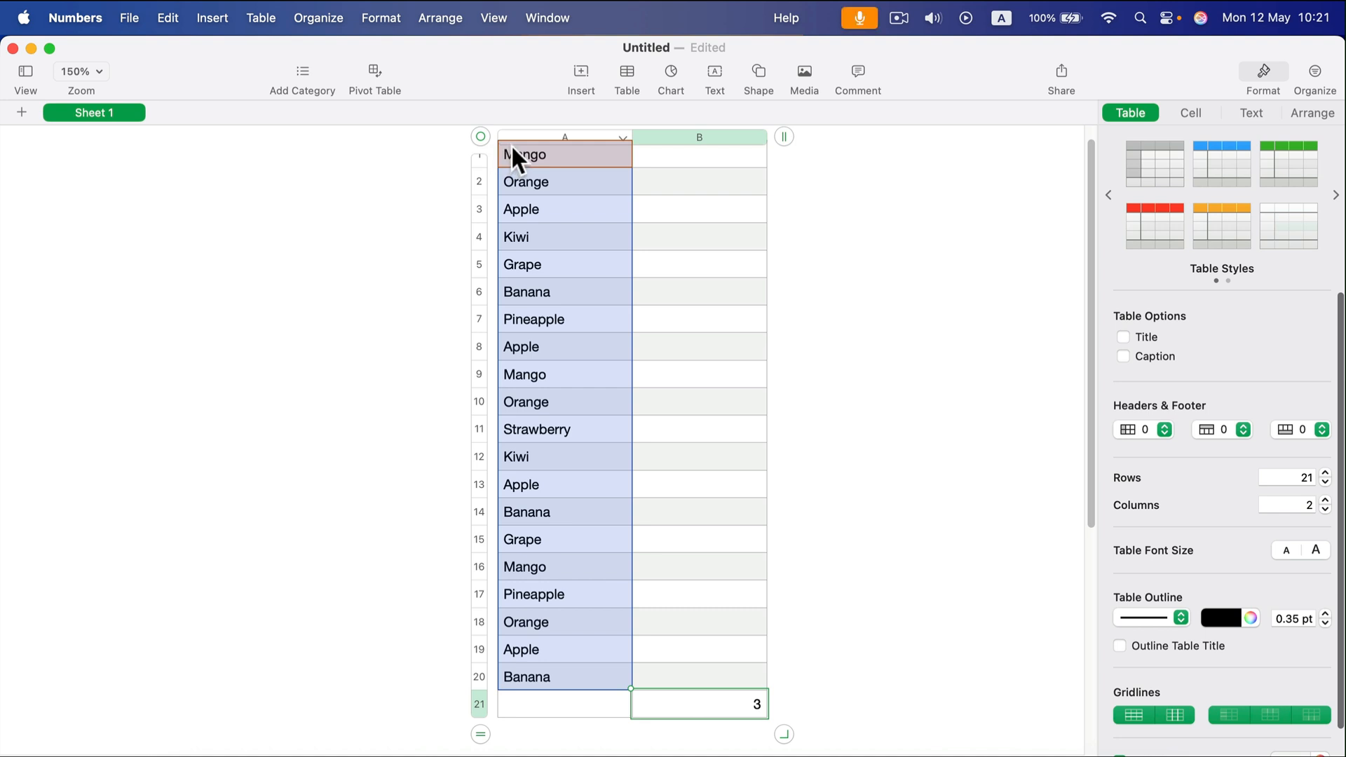
mouse_move(659, 264)
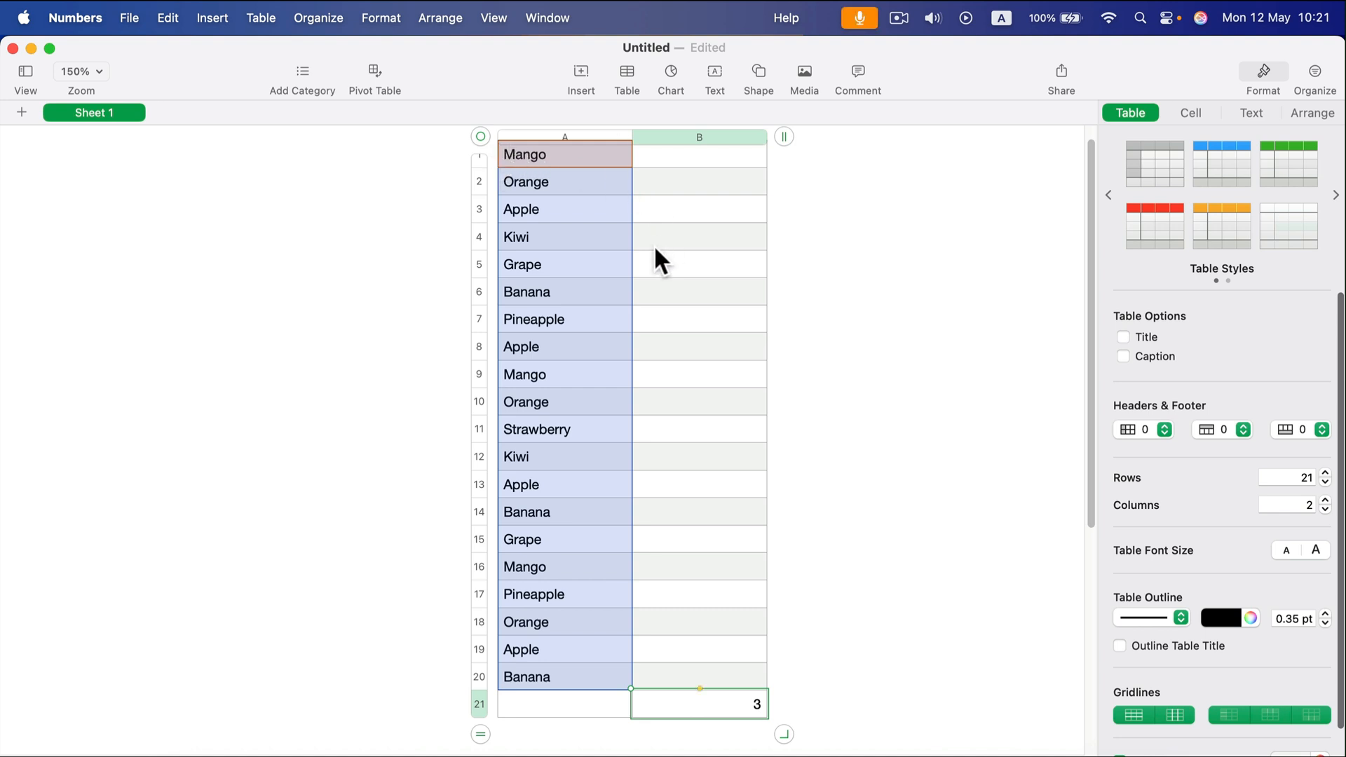
mouse_move(570, 387)
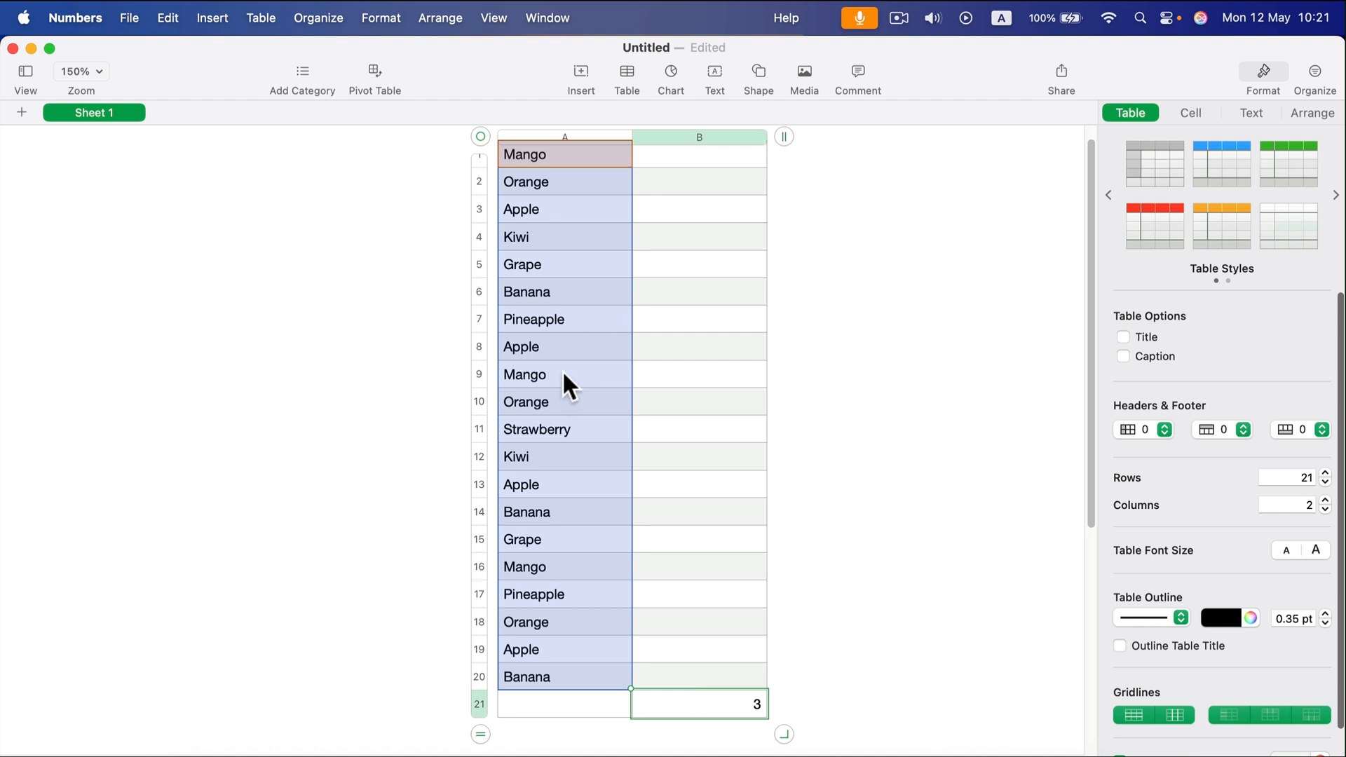
mouse_move(708, 719)
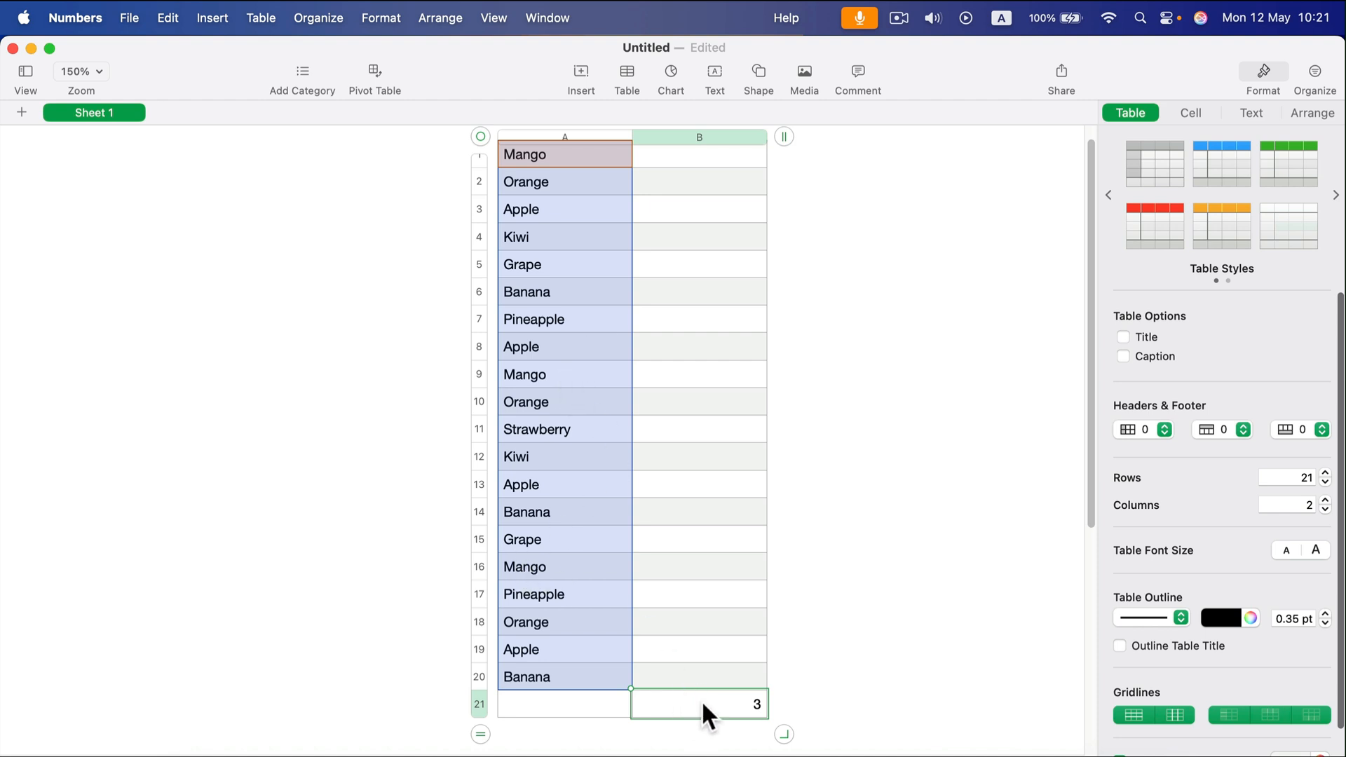
mouse_move(571, 164)
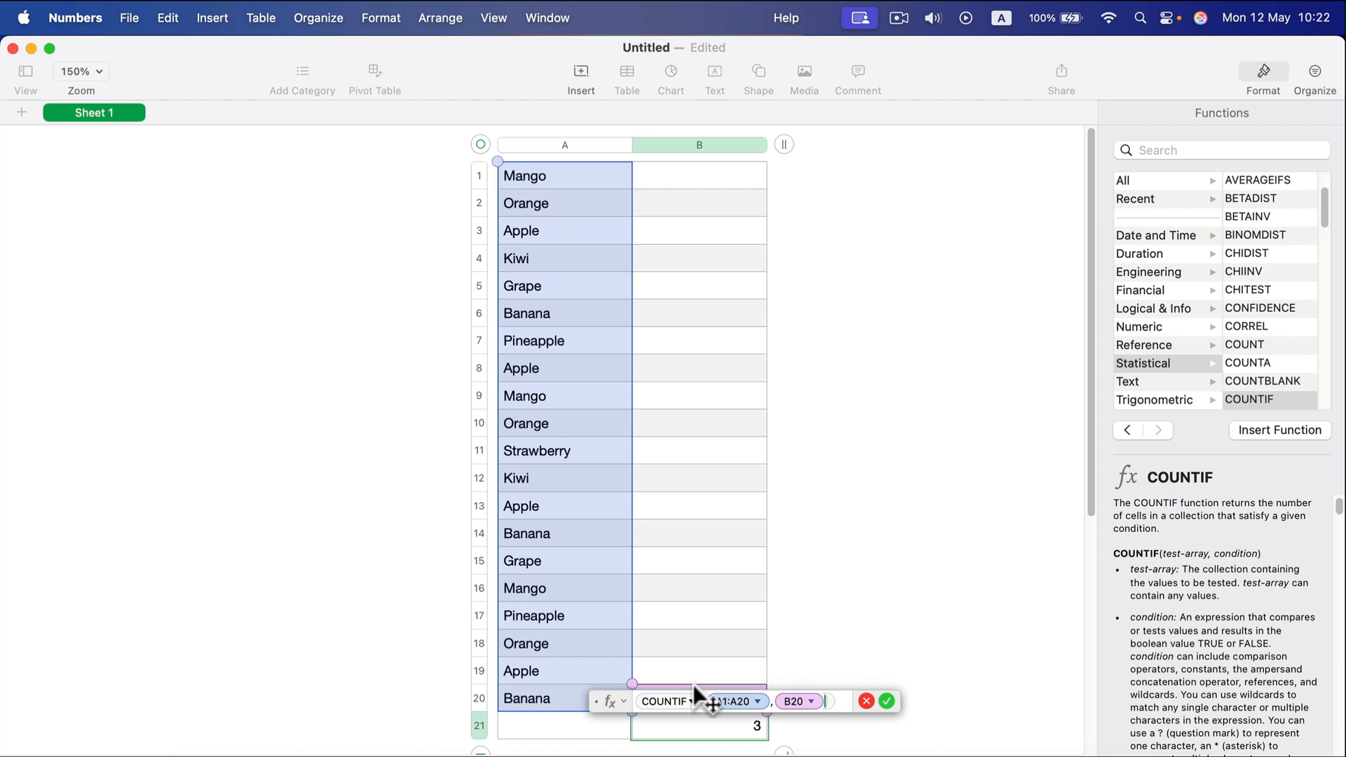
Confirm the formula referencing B20, then enter Banana in B20 so B21 counts 3
click(867, 701)
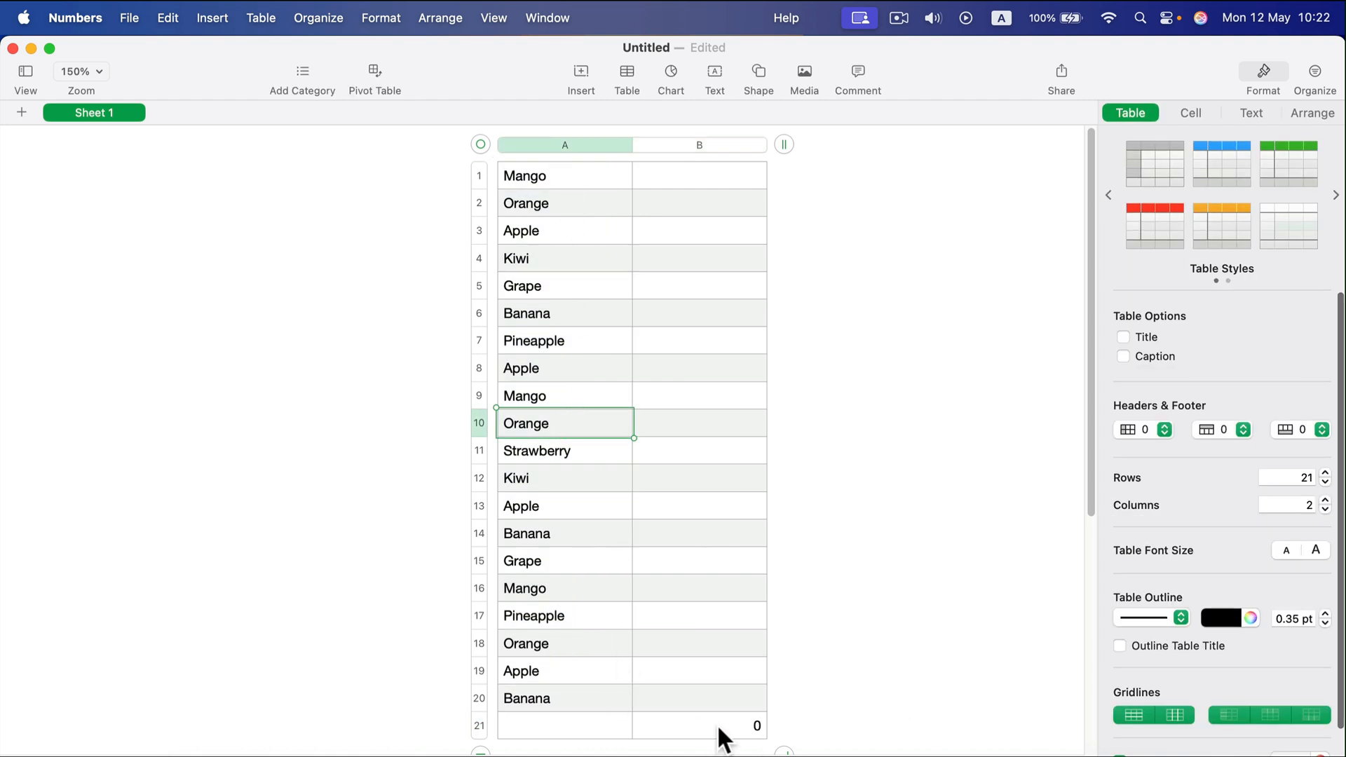
click(698, 698)
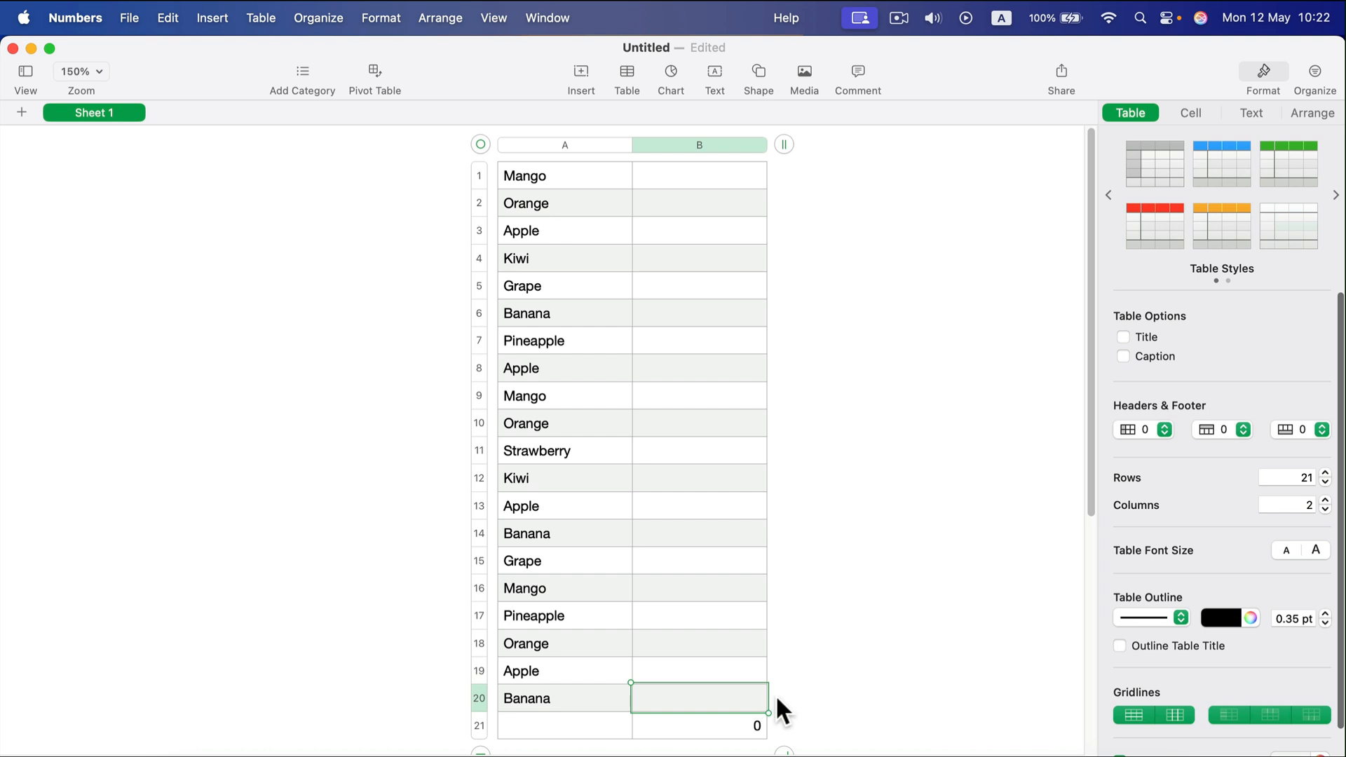
text(Apple)
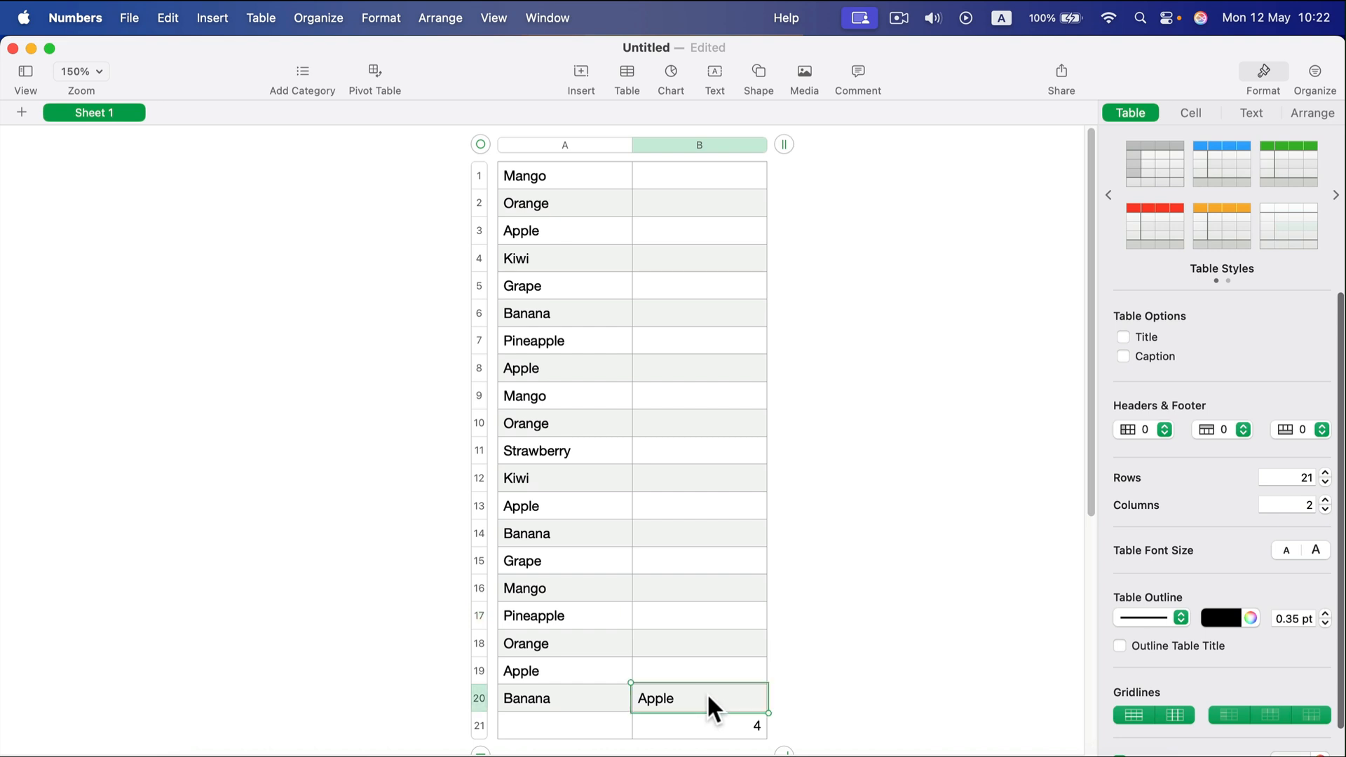
text(Banana)
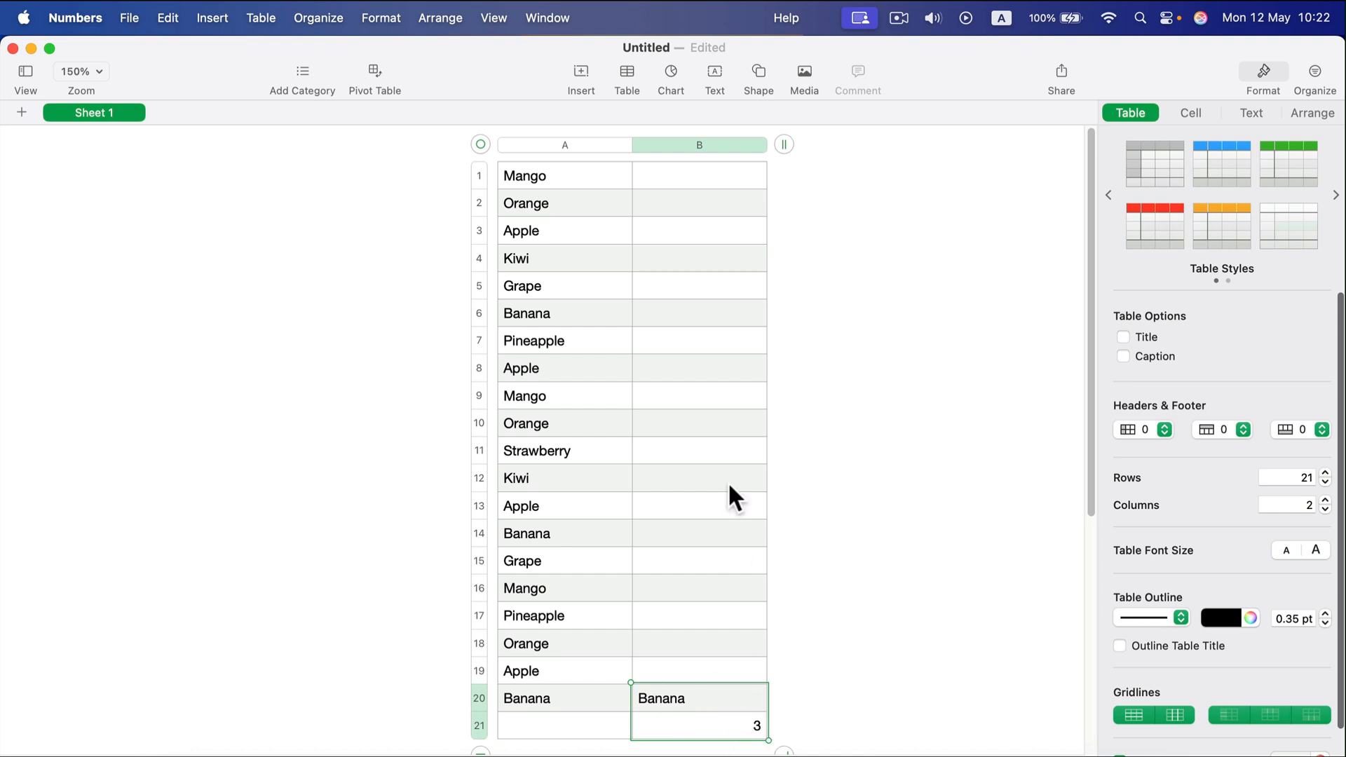
mouse_move(648, 99)
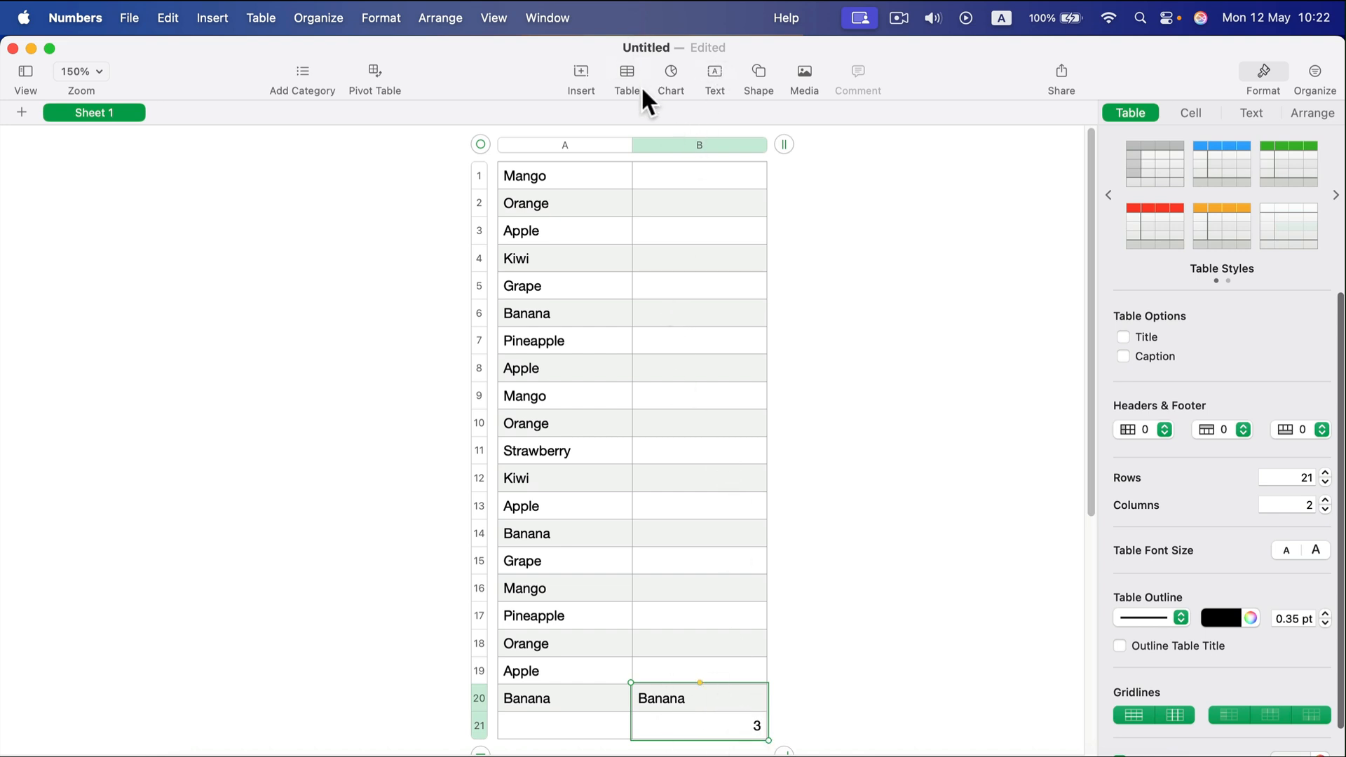
Apply a yellow fill to B20:B21 from the Cell format options, then deselect
click(1190, 112)
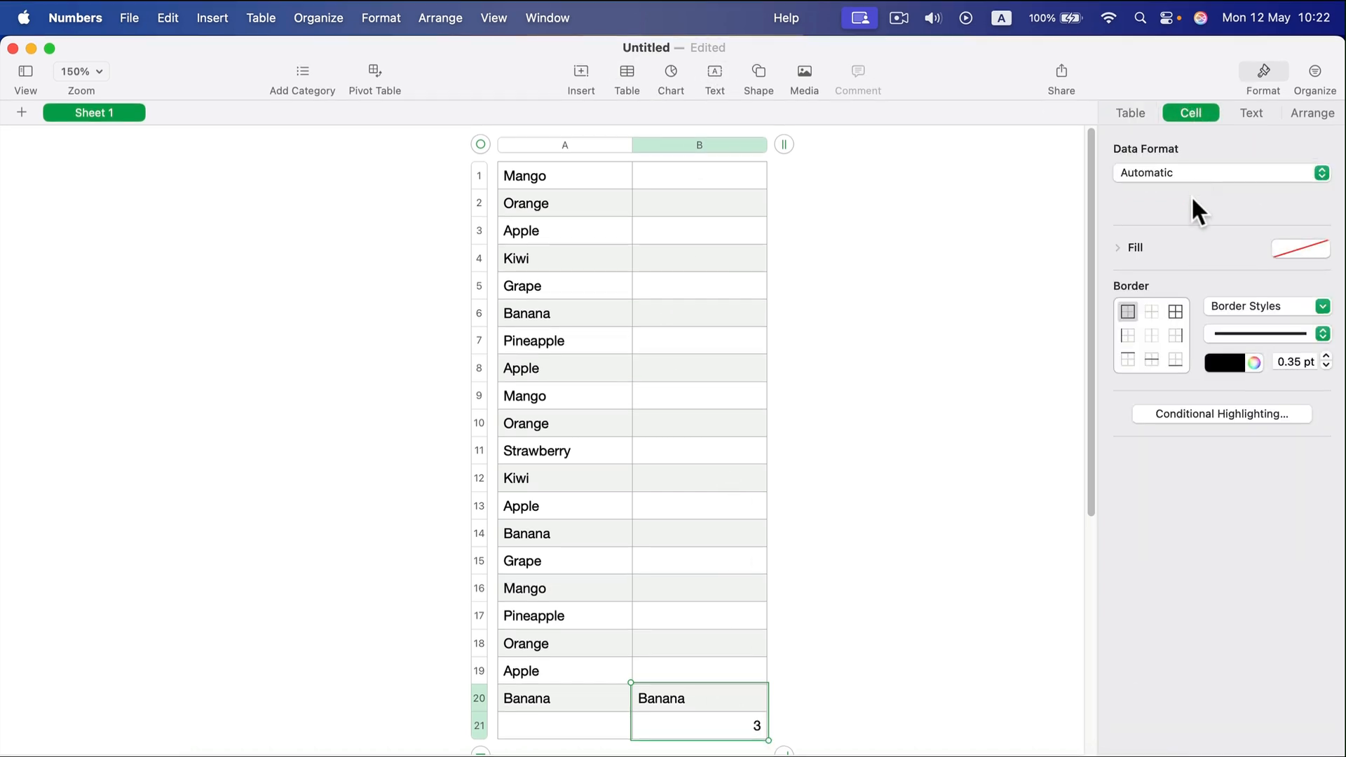
click(1300, 248)
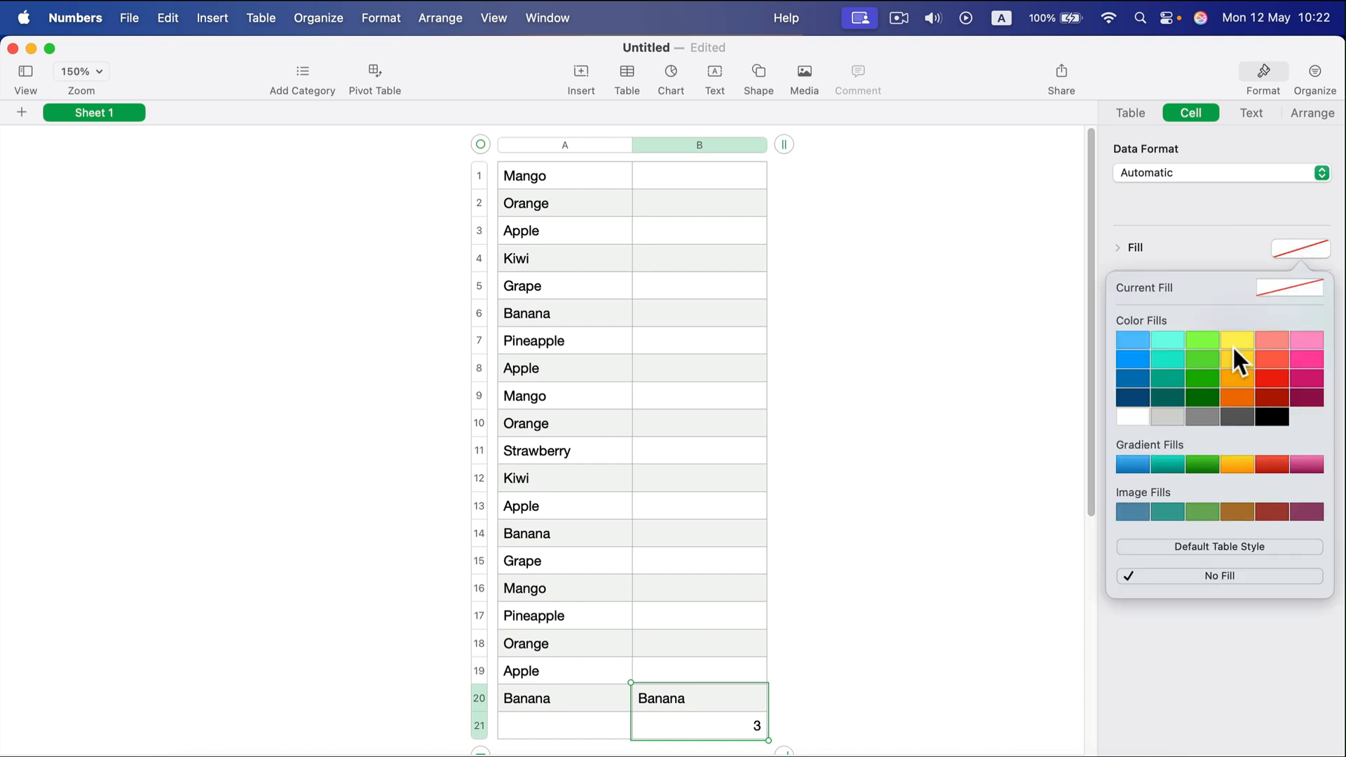
click(1235, 340)
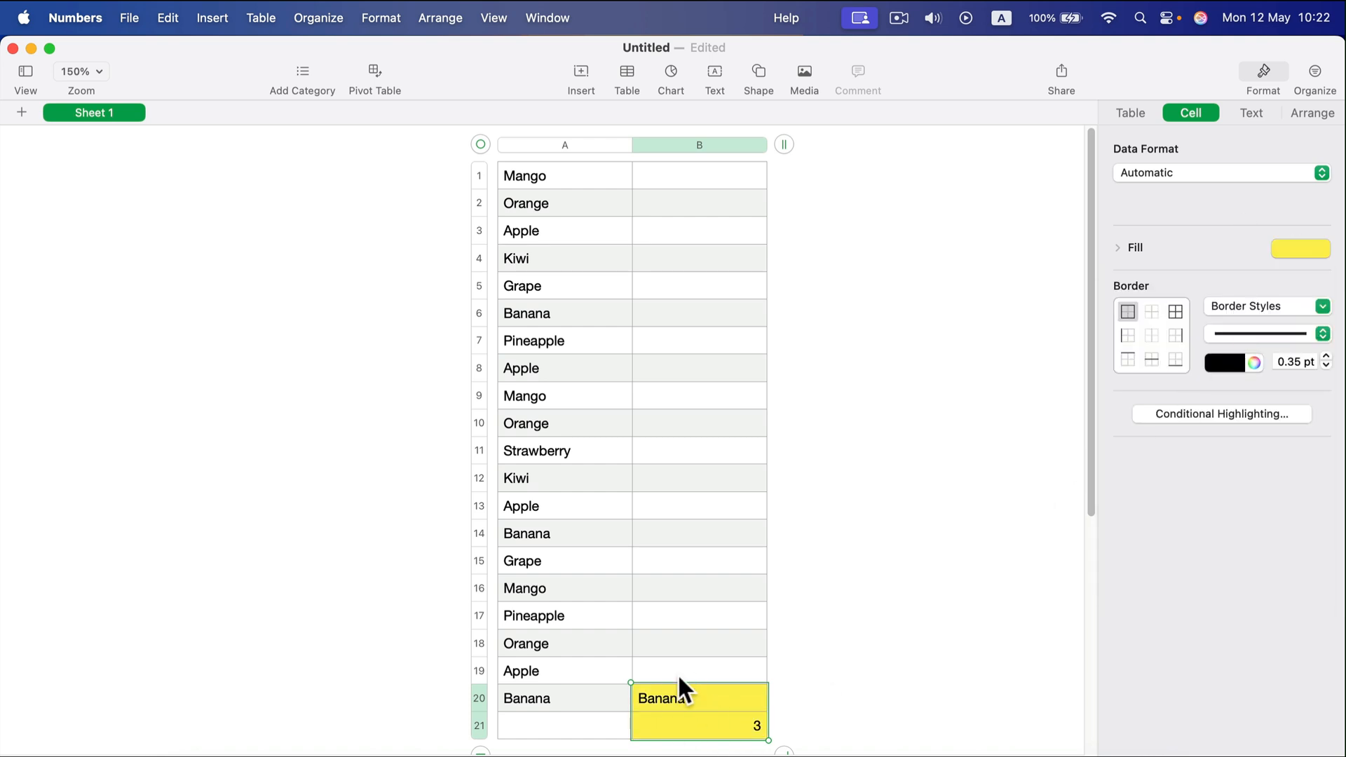
click(698, 642)
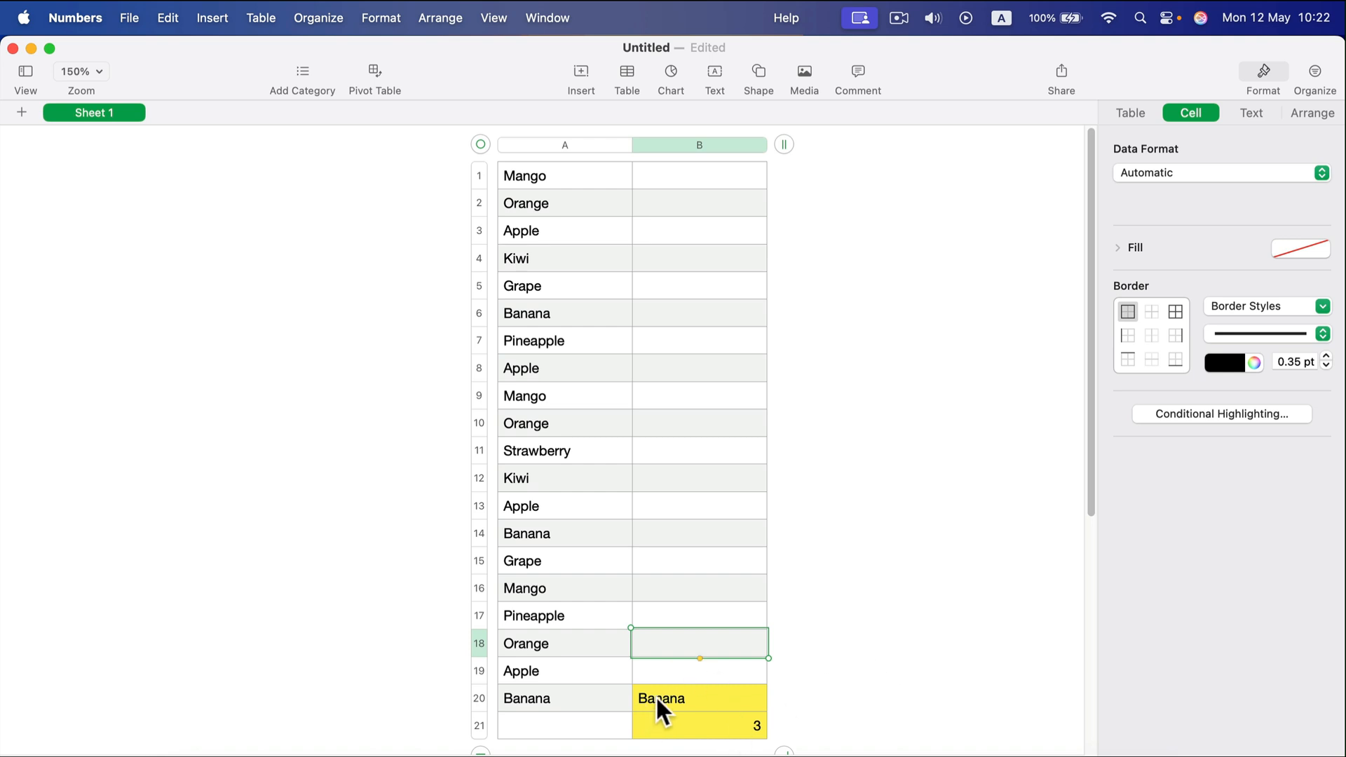
mouse_move(909, 559)
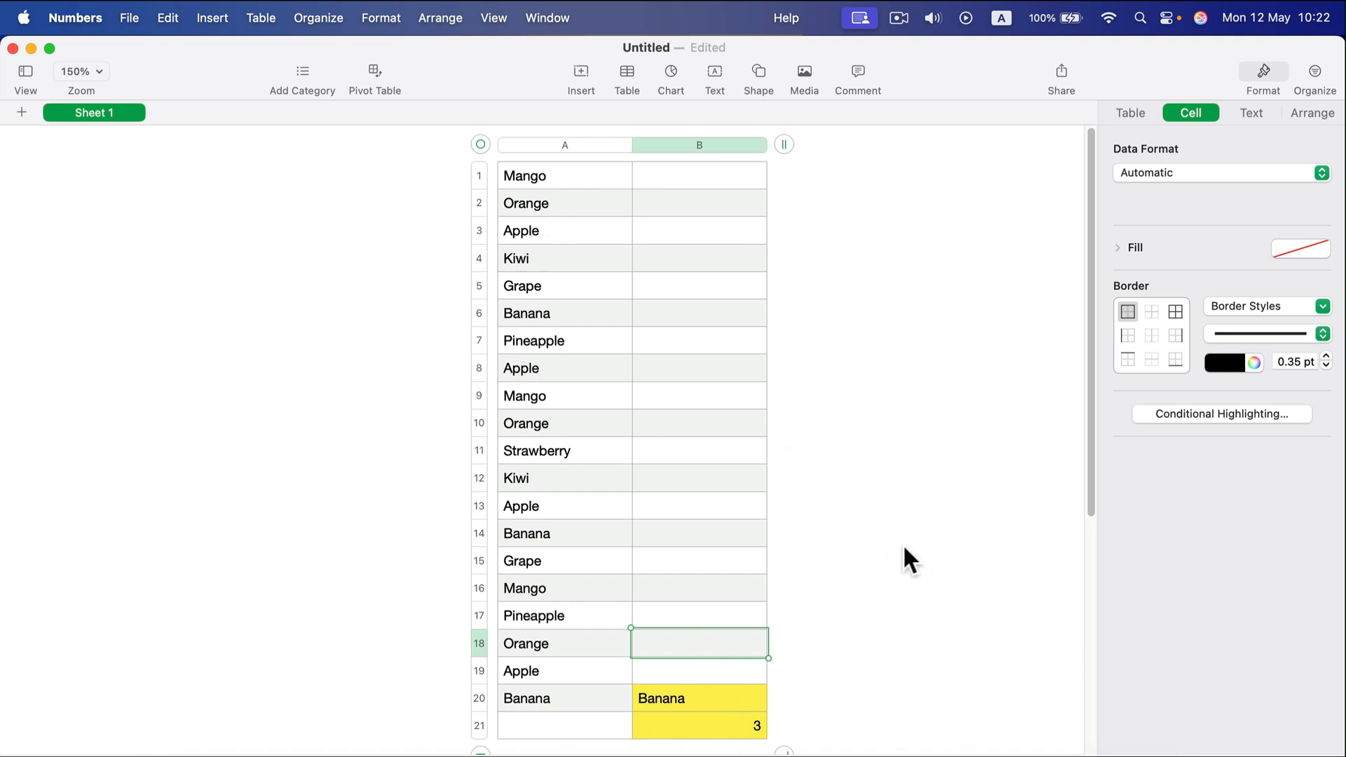
mouse_move(899, 551)
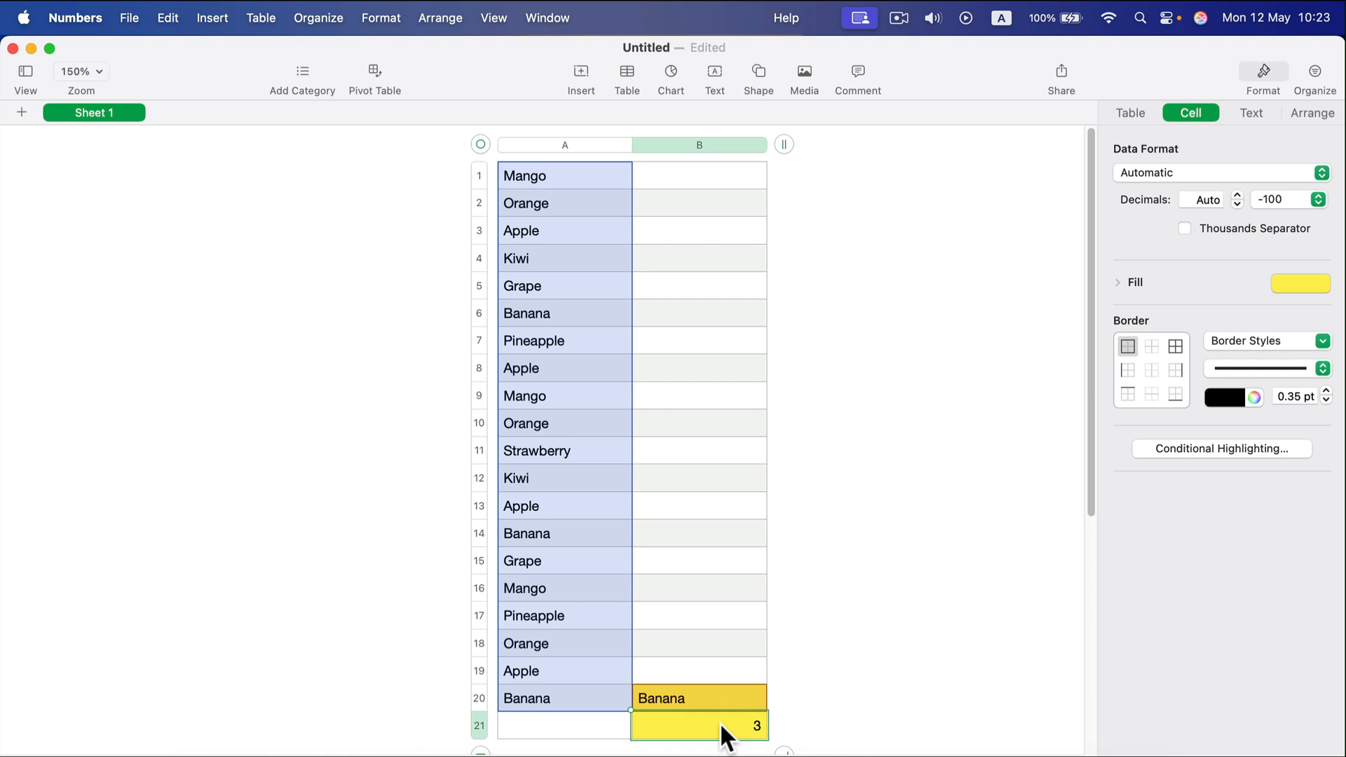
mouse_move(932, 216)
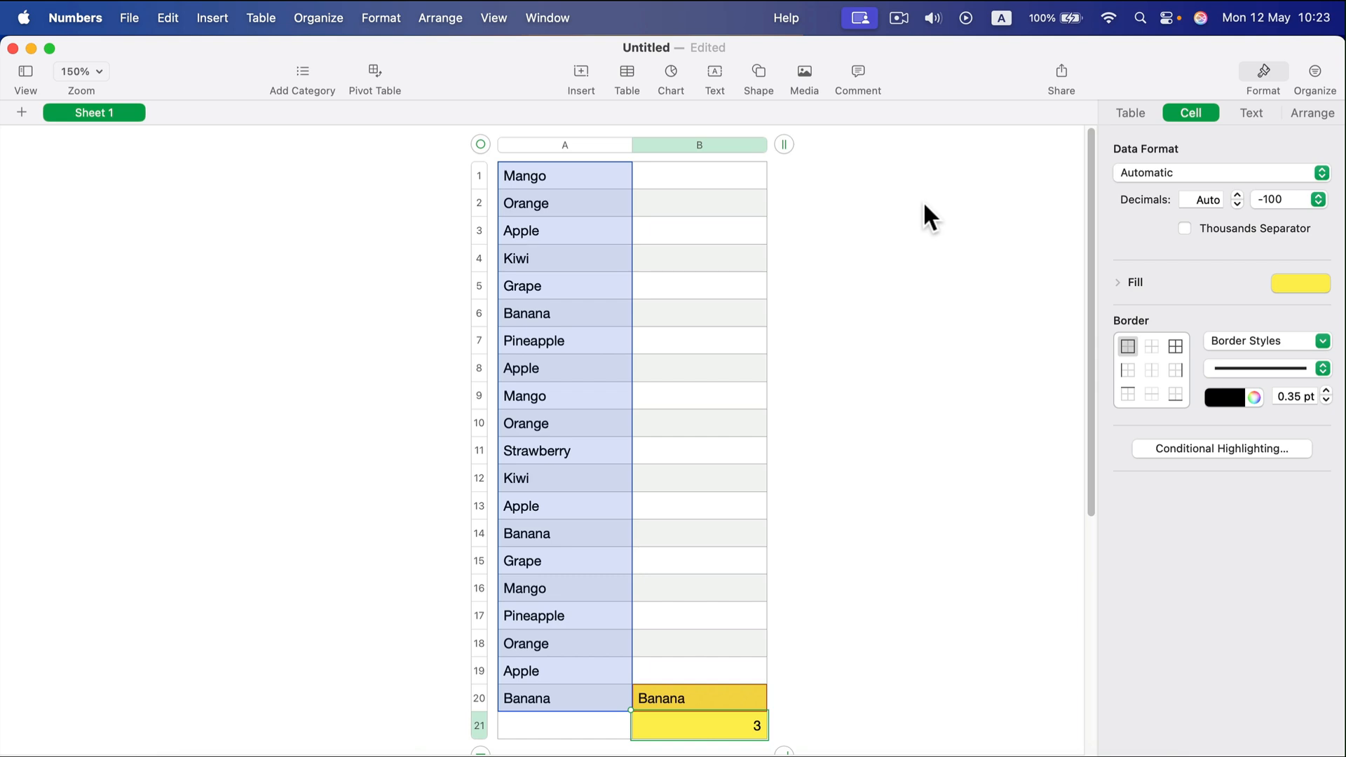
mouse_move(702, 680)
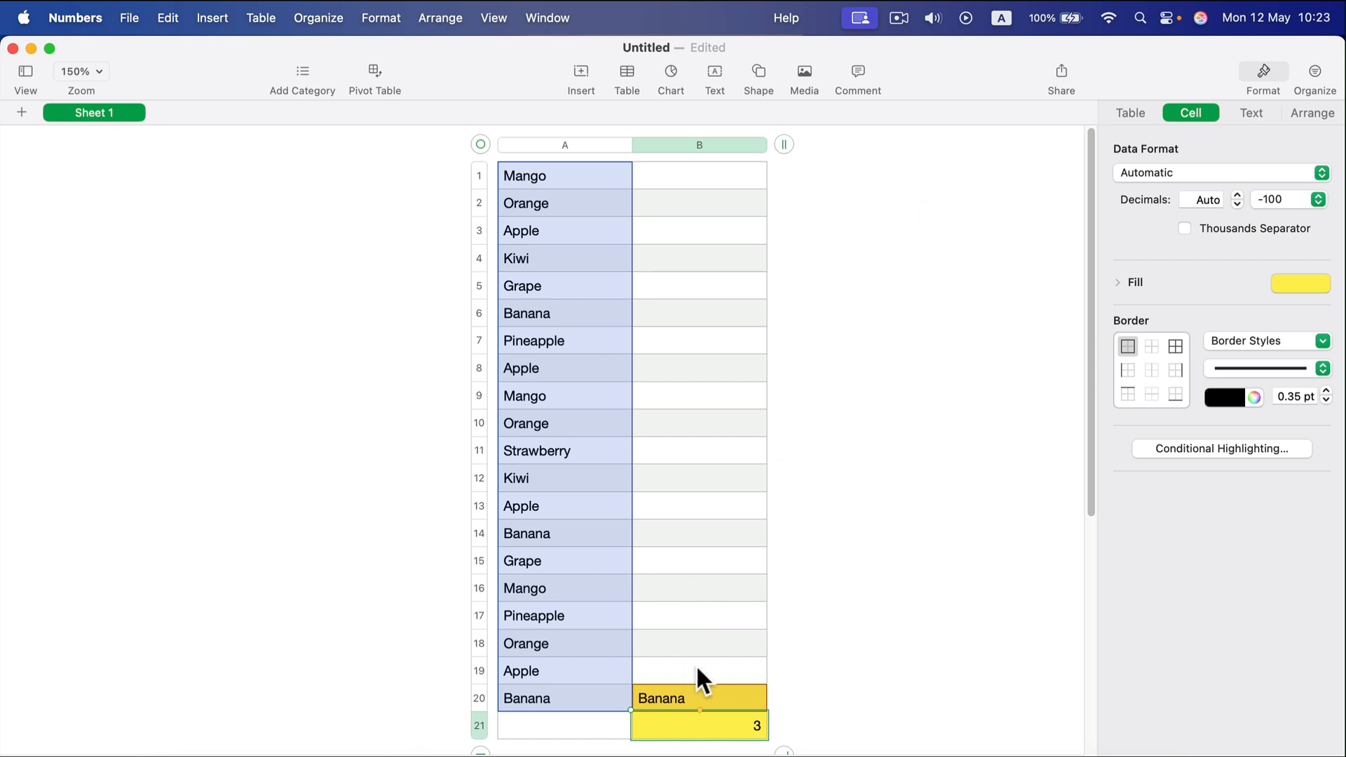